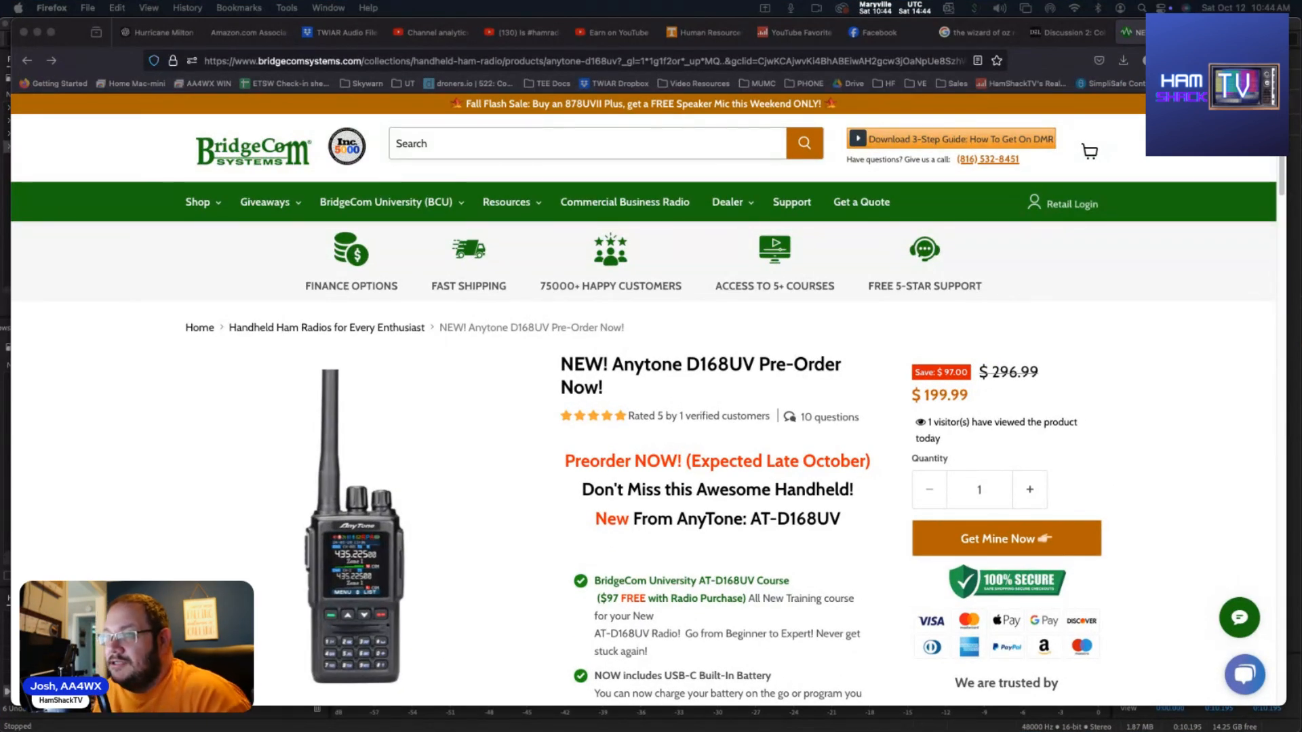
{"action": "mouse_move", "coordinate": [729, 373]}
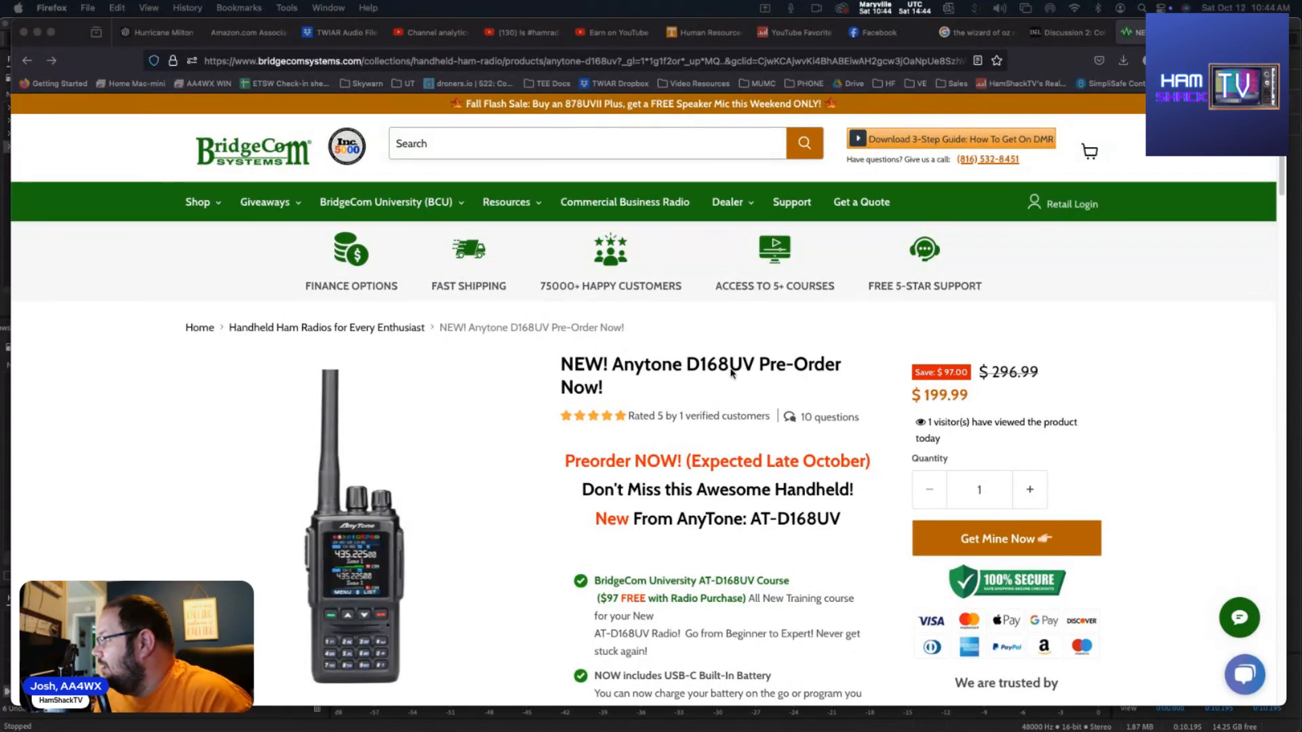
{"action": "mouse_move", "coordinate": [625, 431]}
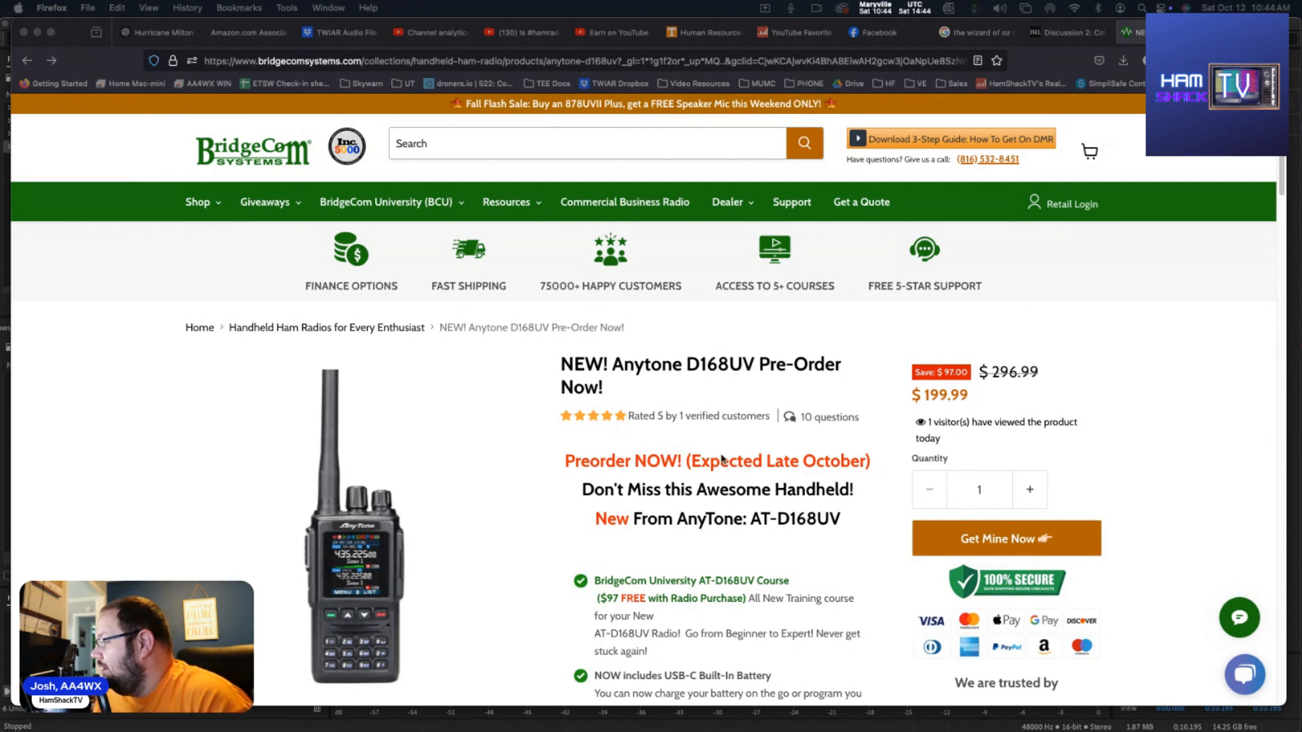
{"action": "mouse_move", "coordinate": [747, 470]}
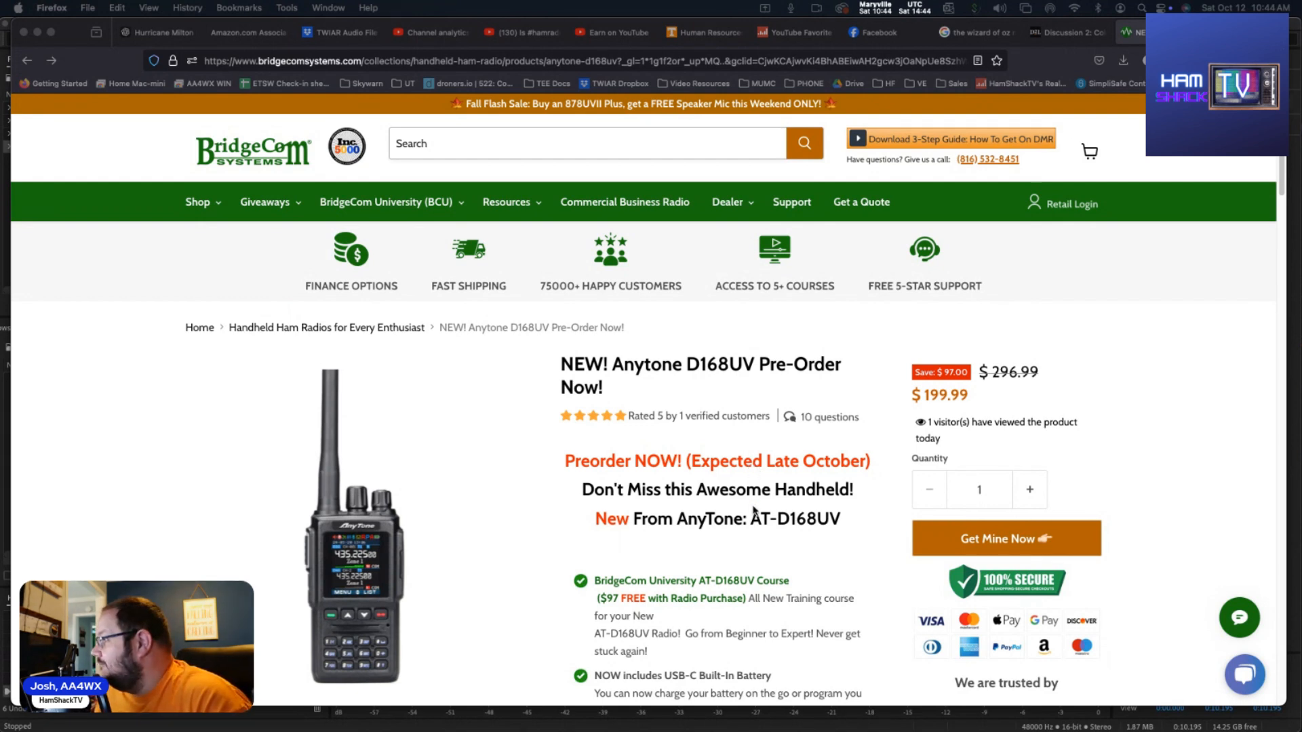
Scroll to the price area and highlight the $199.99 sale price (down from $296.99)
{"action": "scroll", "scroll_direction": "down", "scroll_amount": 3}
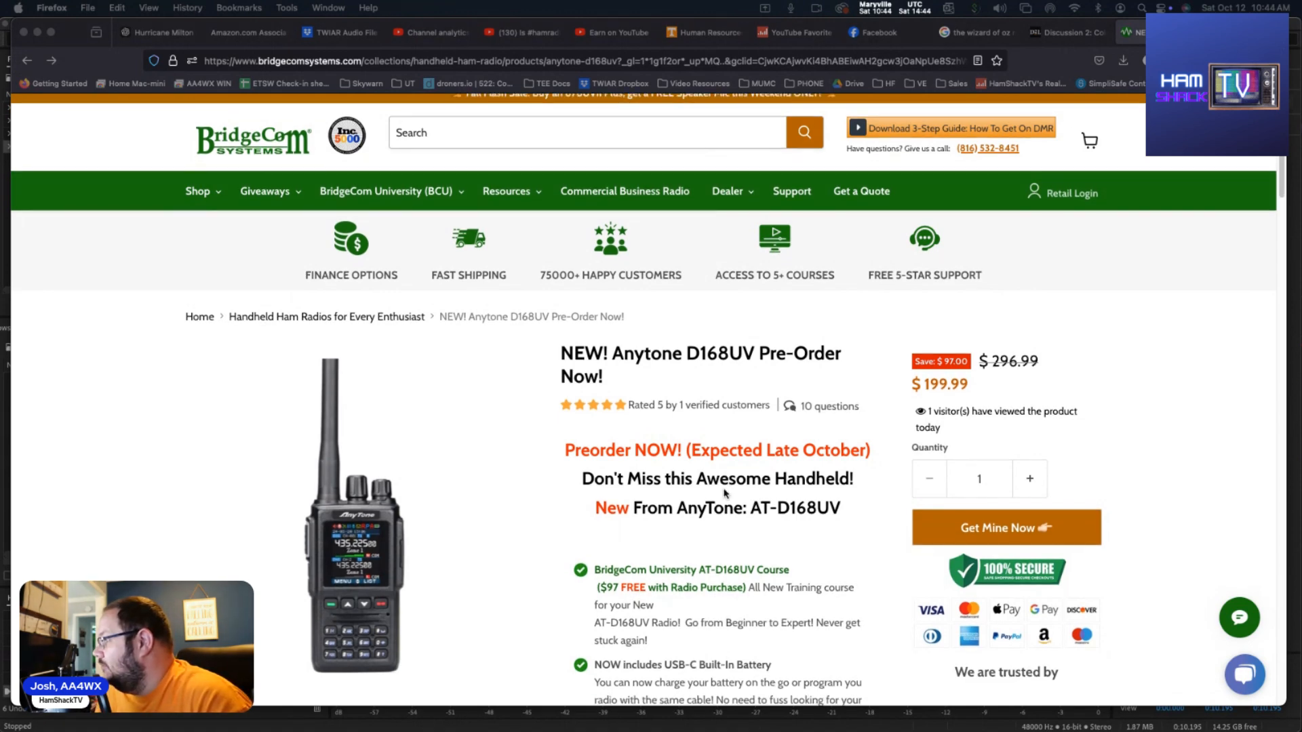
{"action": "scroll", "scroll_direction": "down", "scroll_amount": 3}
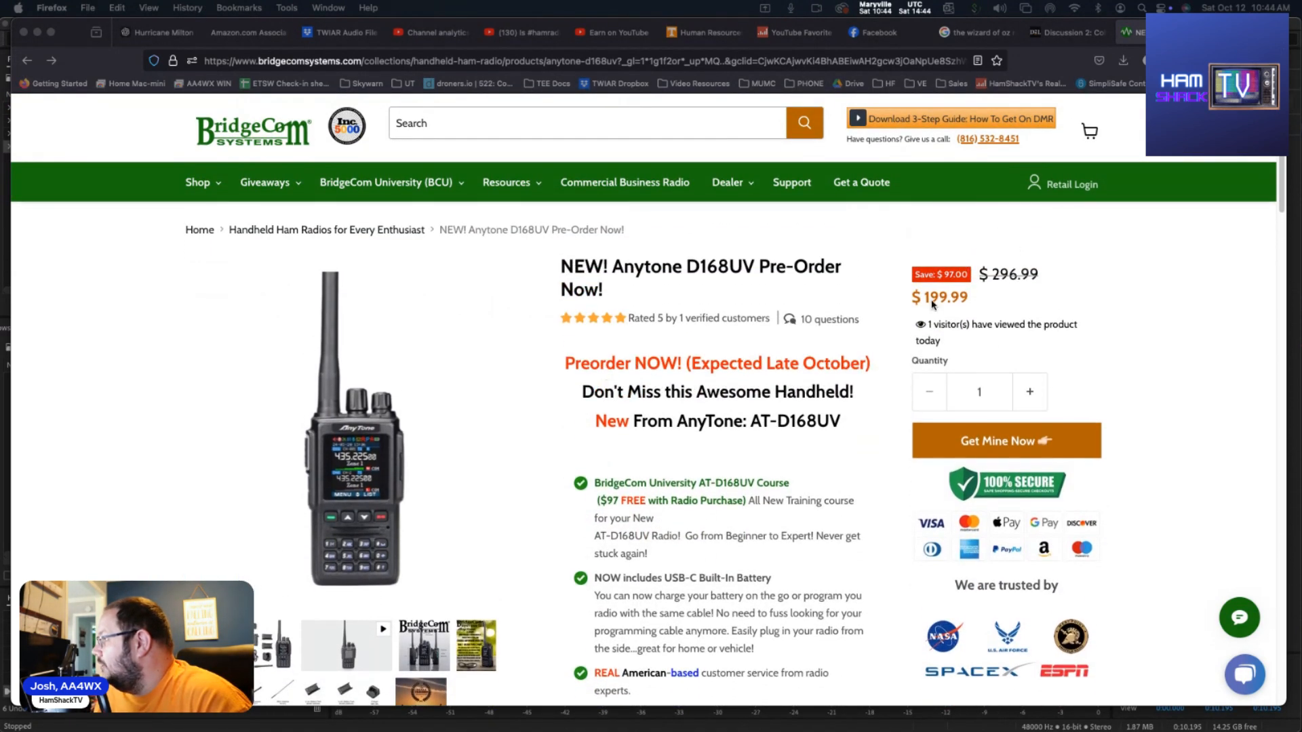
{"action": "double_click", "coordinate": [921, 297]}
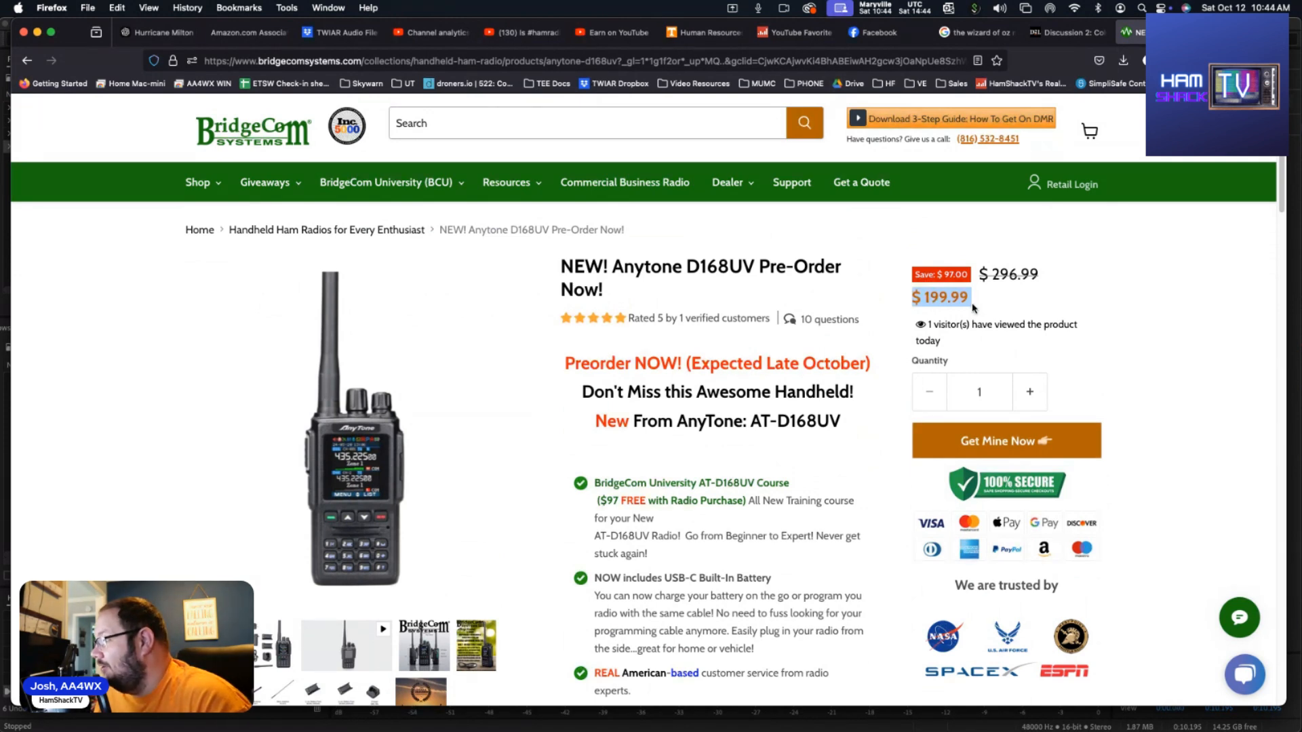
Scroll to the feature bullets: free training course, USB-C battery, American-based support, dual-band DMR
{"action": "scroll", "scroll_direction": "down", "scroll_amount": 3}
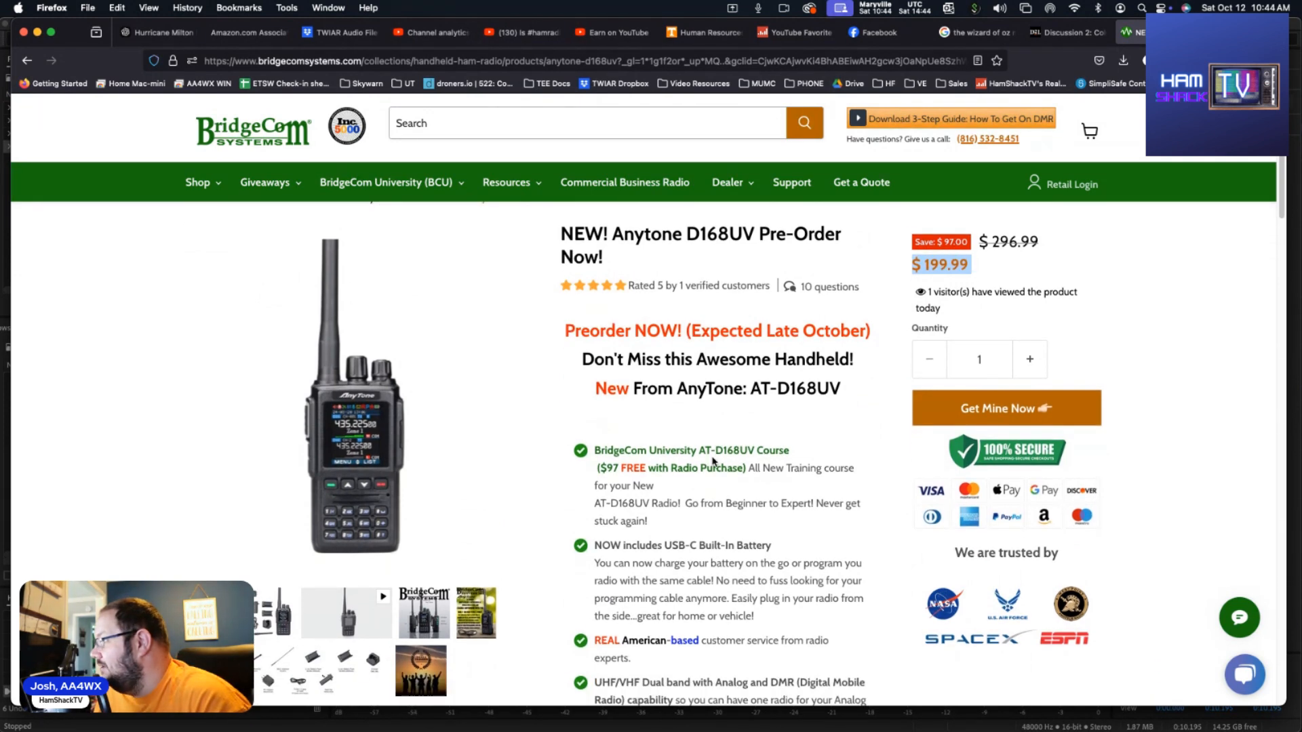
{"action": "mouse_move", "coordinate": [712, 453]}
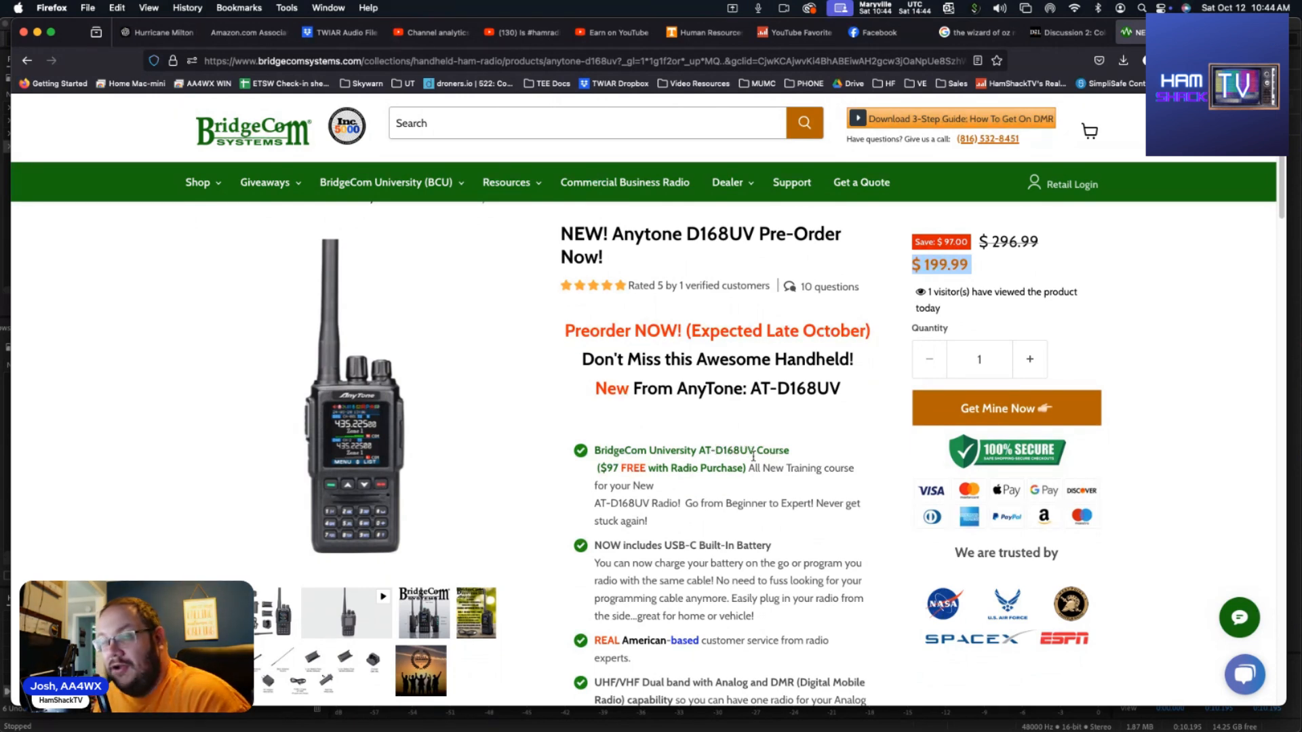
{"action": "scroll", "scroll_direction": "down", "scroll_amount": 3}
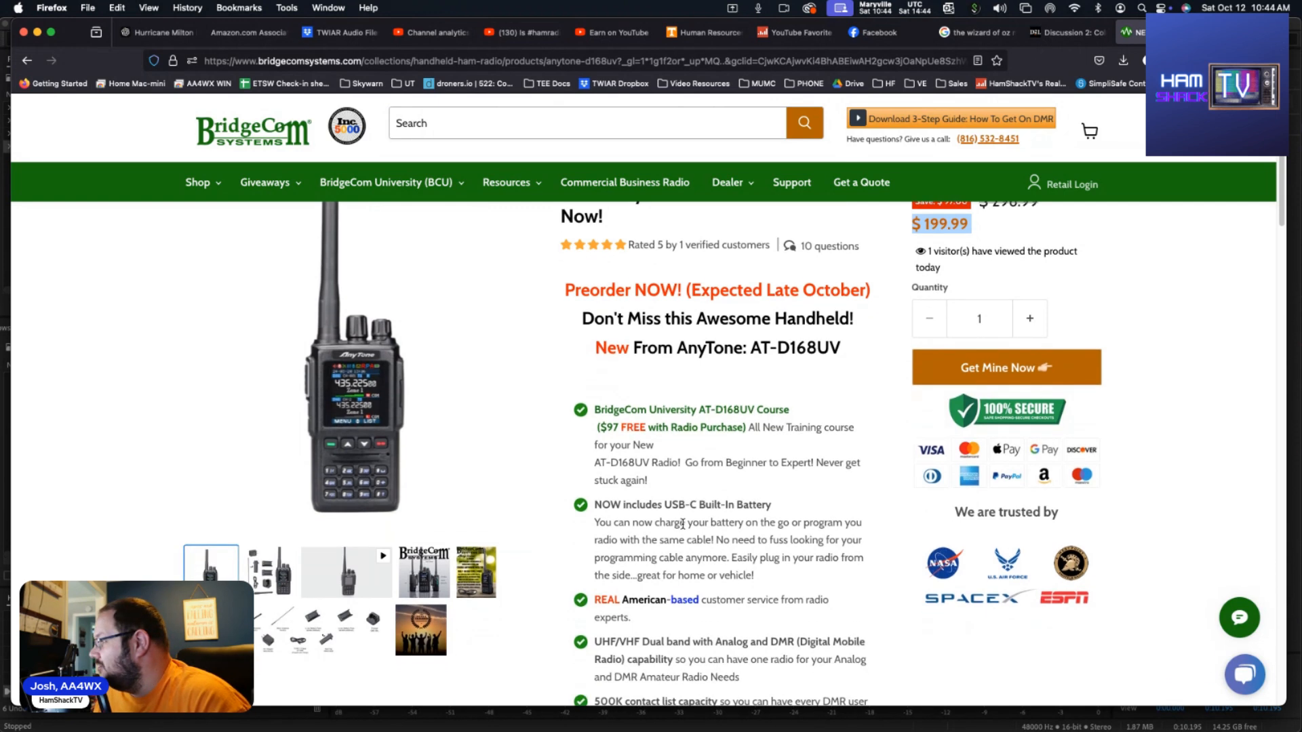
{"action": "scroll", "scroll_direction": "down", "scroll_amount": 3}
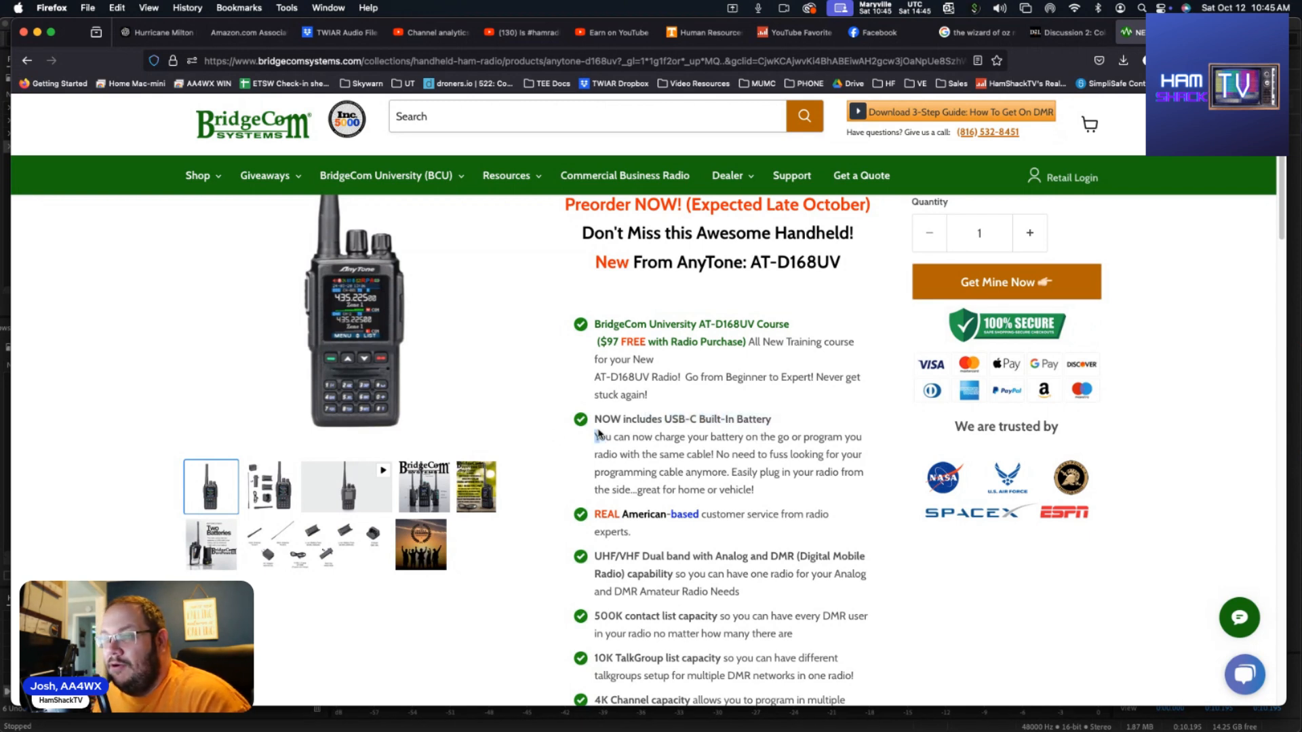
{"action": "left_click_drag", "start_coordinate": [618, 419], "coordinate": [770, 419]}
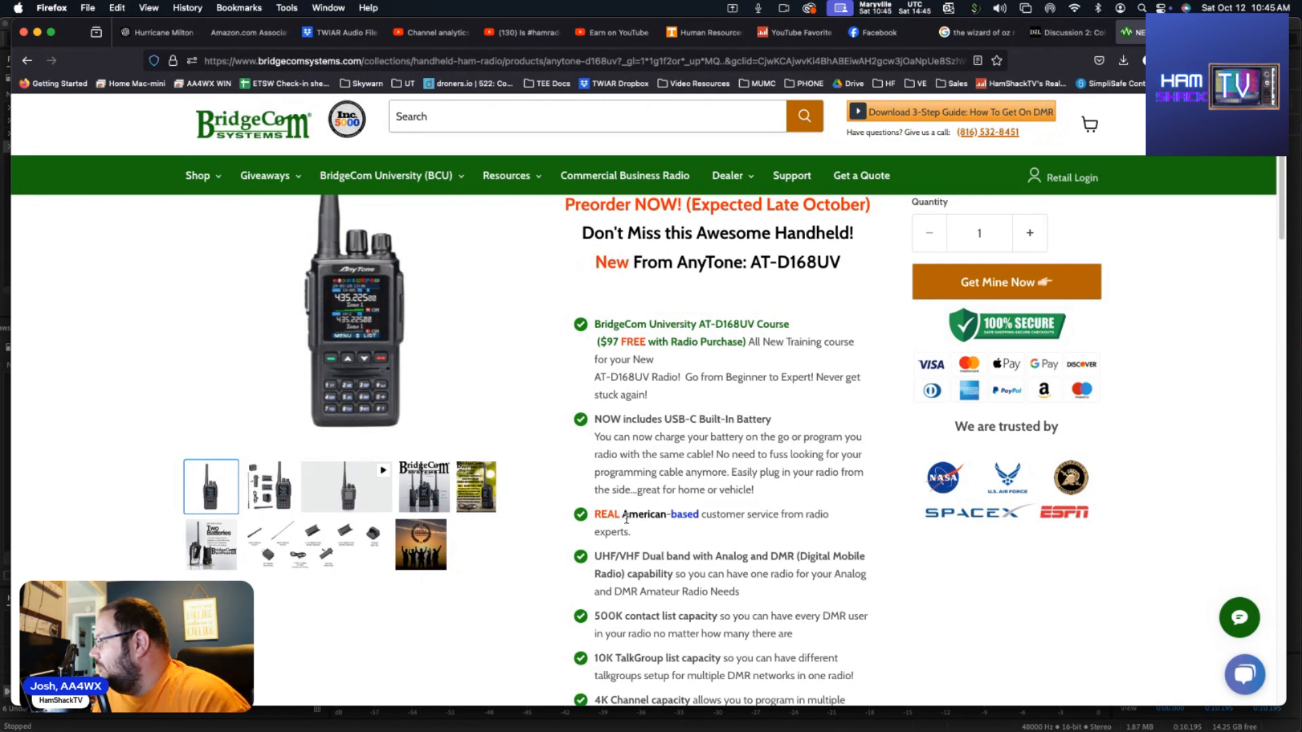
{"action": "mouse_move", "coordinate": [701, 539]}
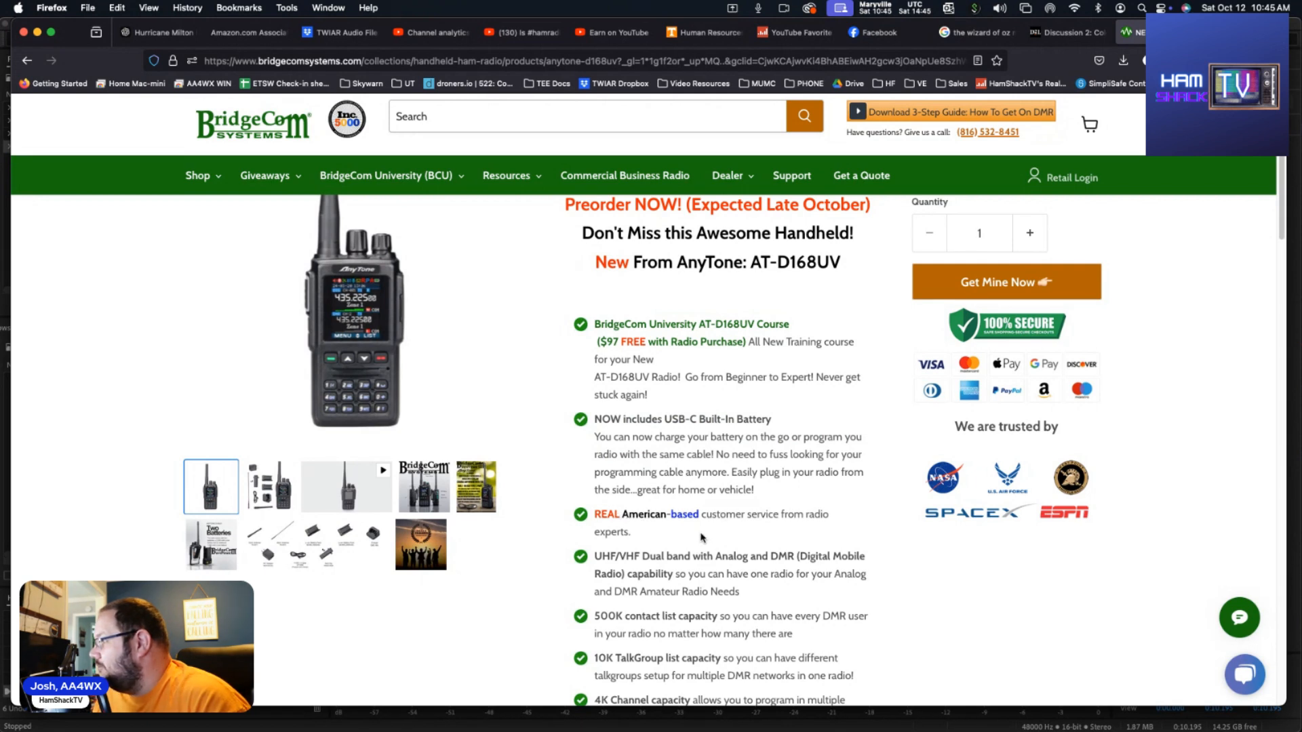
Scroll to the 500K contacts, box contents, power levels and frequency bands bullets
{"action": "scroll", "scroll_direction": "down", "scroll_amount": 3}
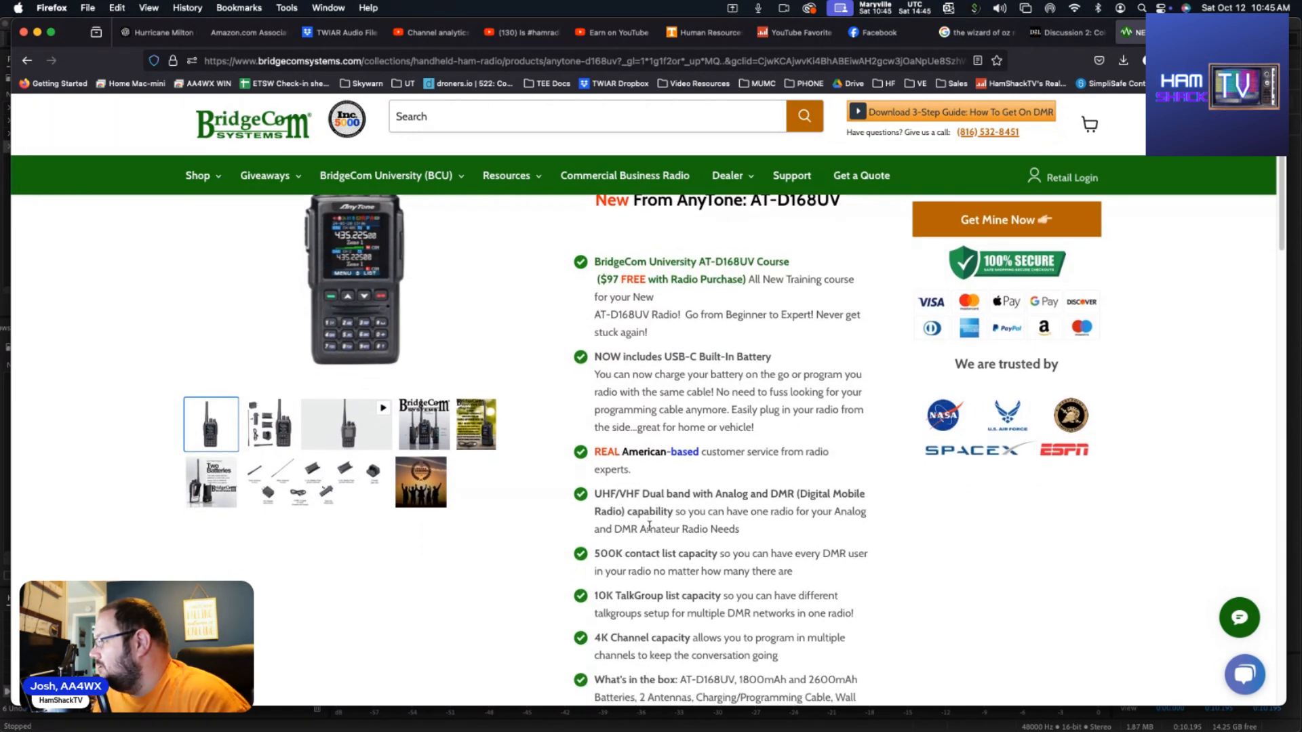
{"action": "scroll", "scroll_direction": "down", "scroll_amount": 3}
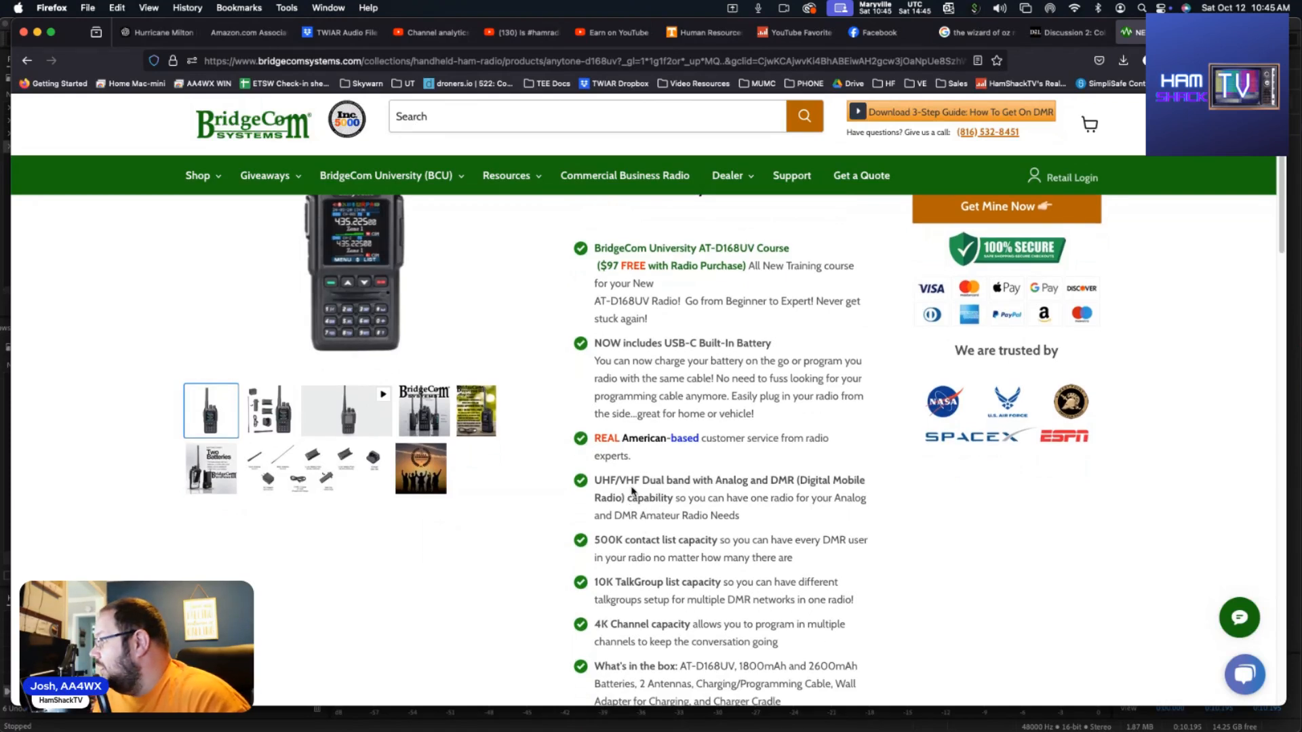
{"action": "mouse_move", "coordinate": [720, 482]}
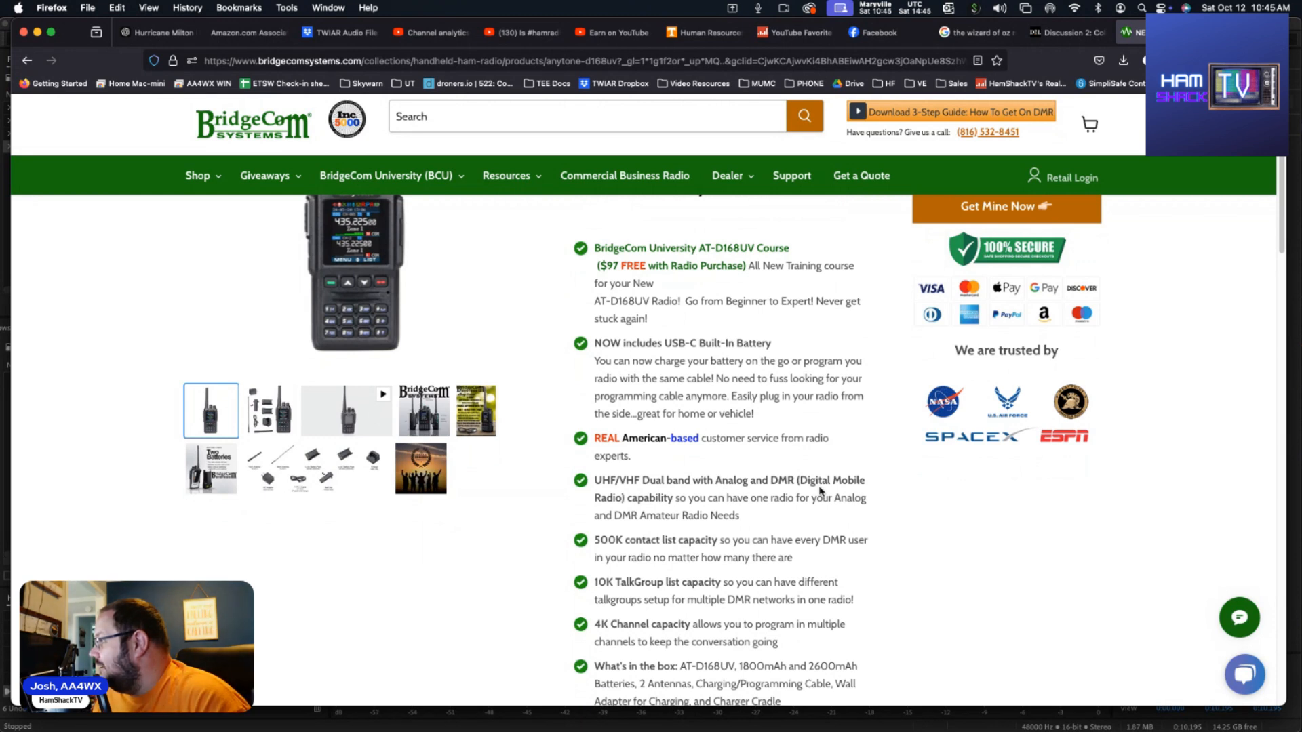
{"action": "mouse_move", "coordinate": [697, 510]}
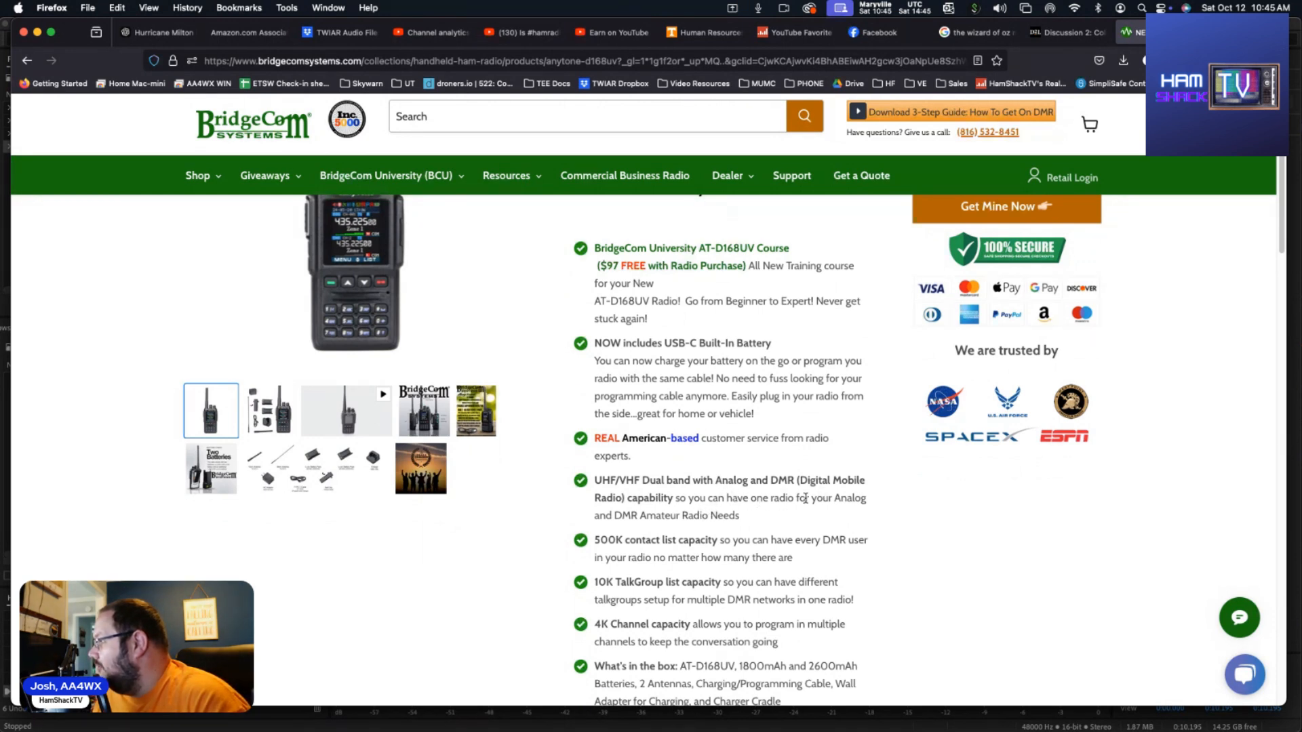
{"action": "mouse_move", "coordinate": [693, 545]}
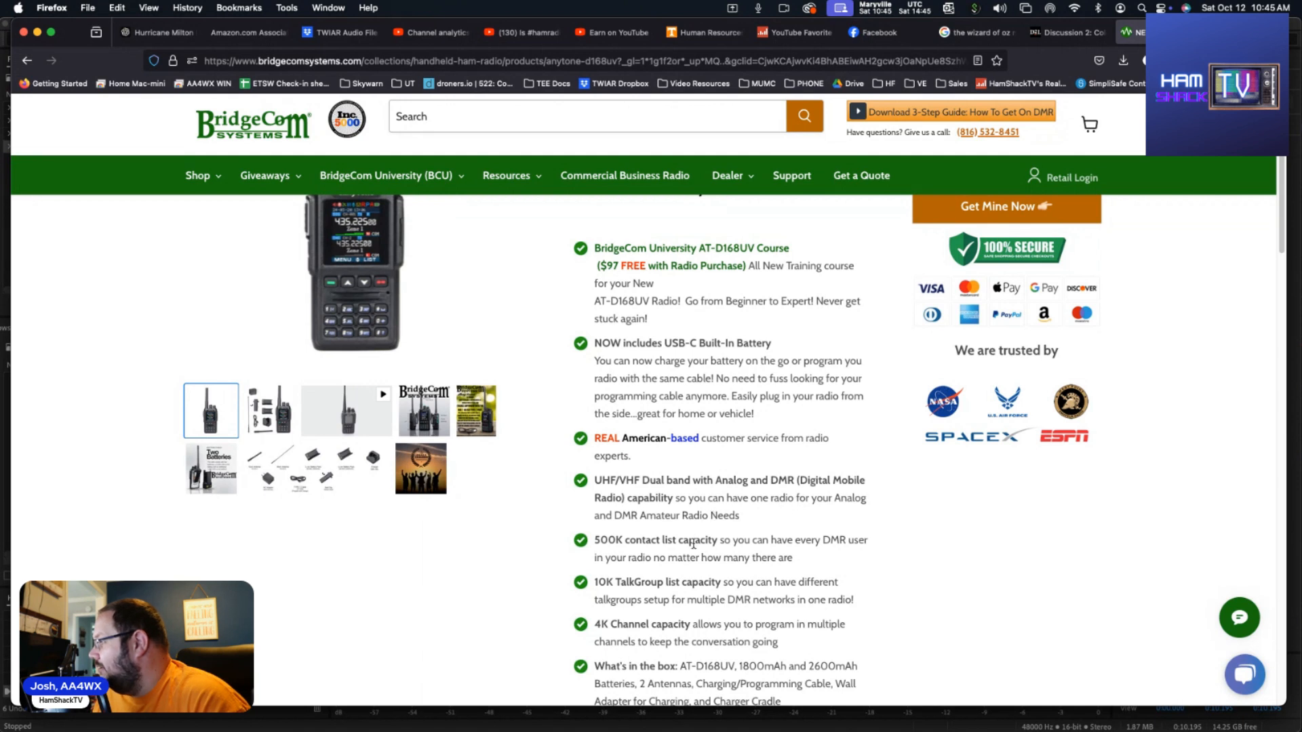
{"action": "scroll", "scroll_direction": "down", "scroll_amount": 3}
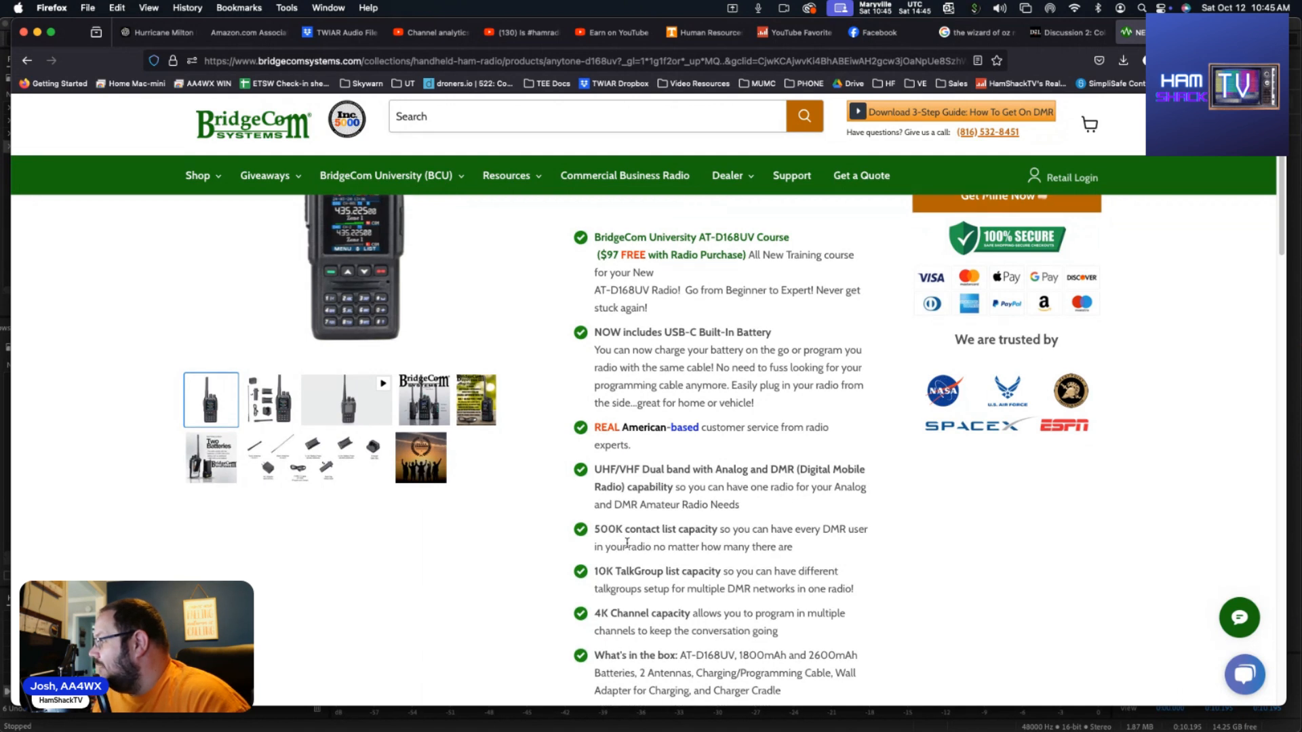
{"action": "scroll", "scroll_direction": "down", "scroll_amount": 3}
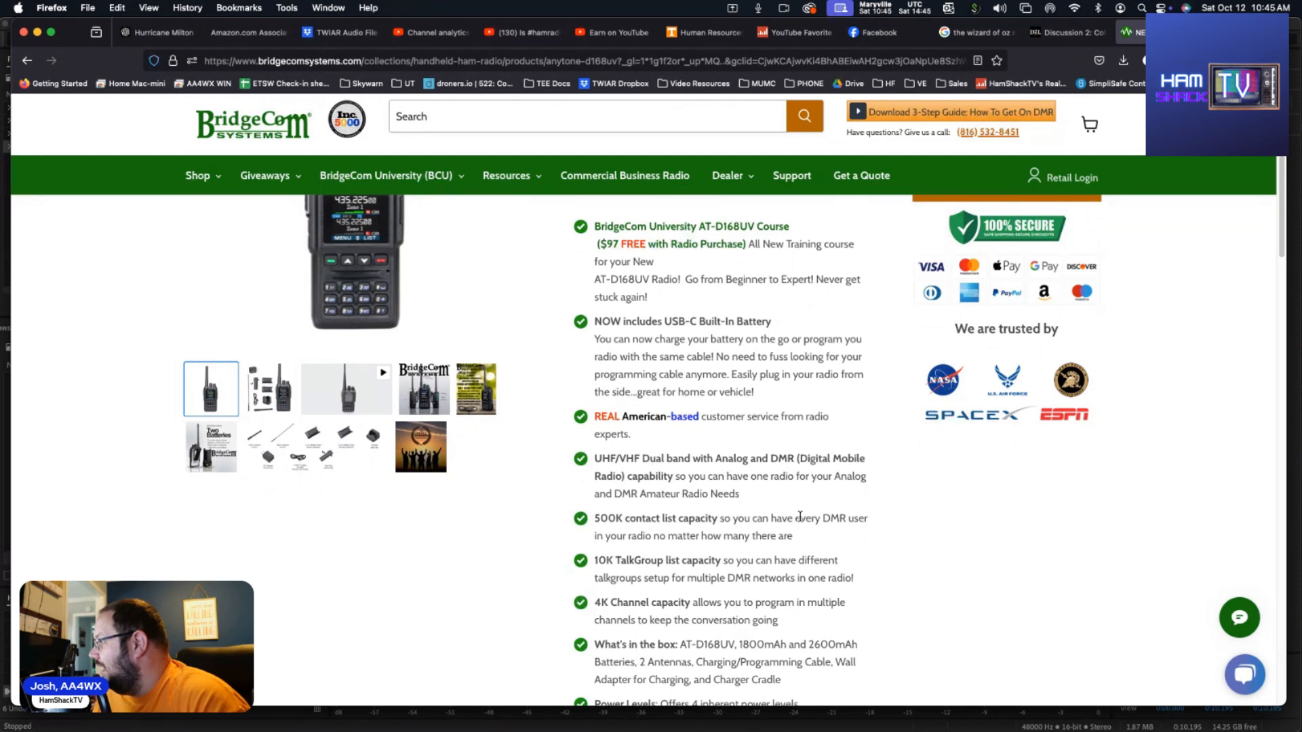
{"action": "mouse_move", "coordinate": [685, 532]}
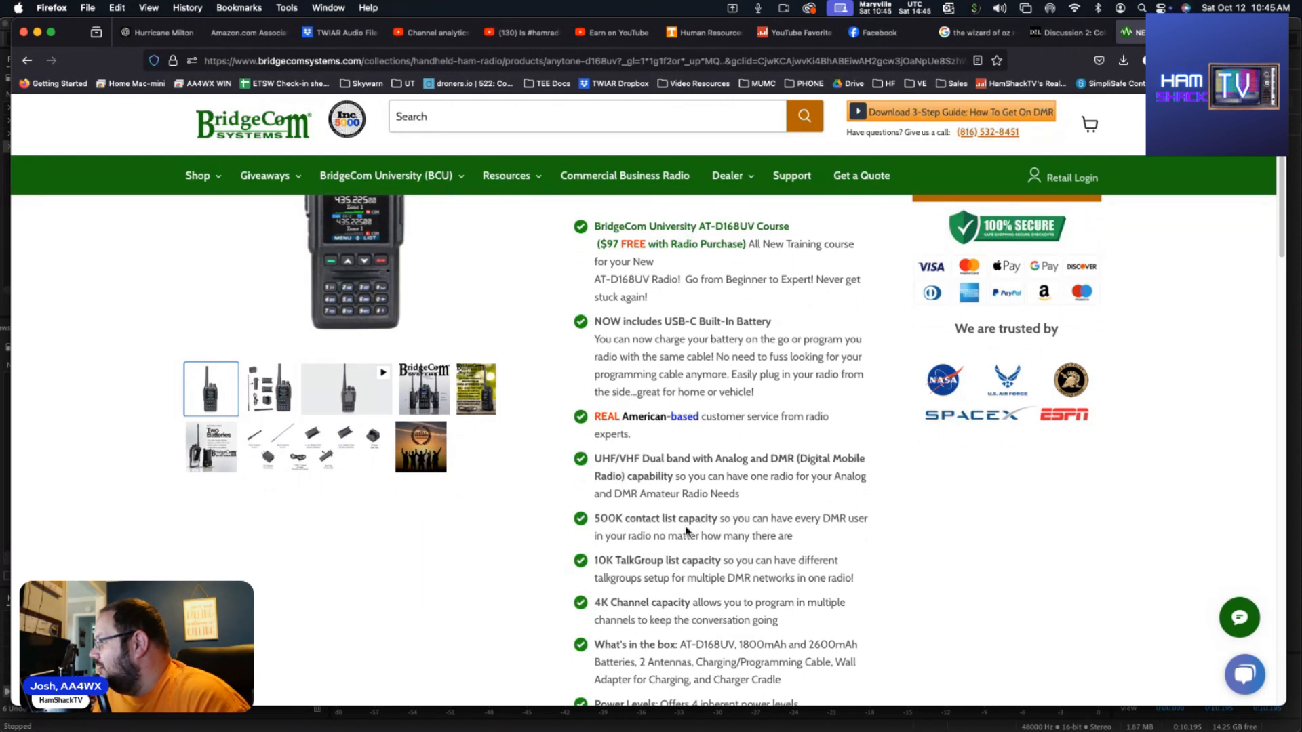
{"action": "mouse_move", "coordinate": [696, 537]}
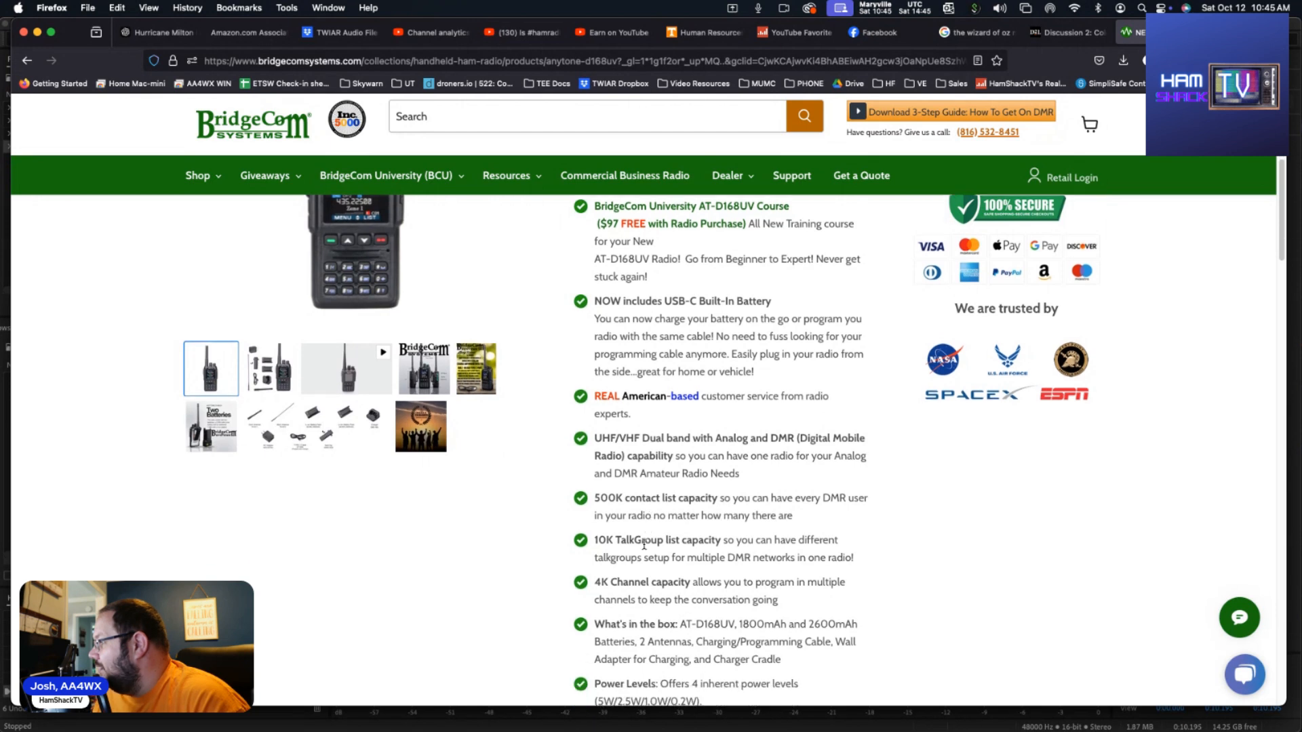
{"action": "scroll", "scroll_direction": "down", "scroll_amount": 3}
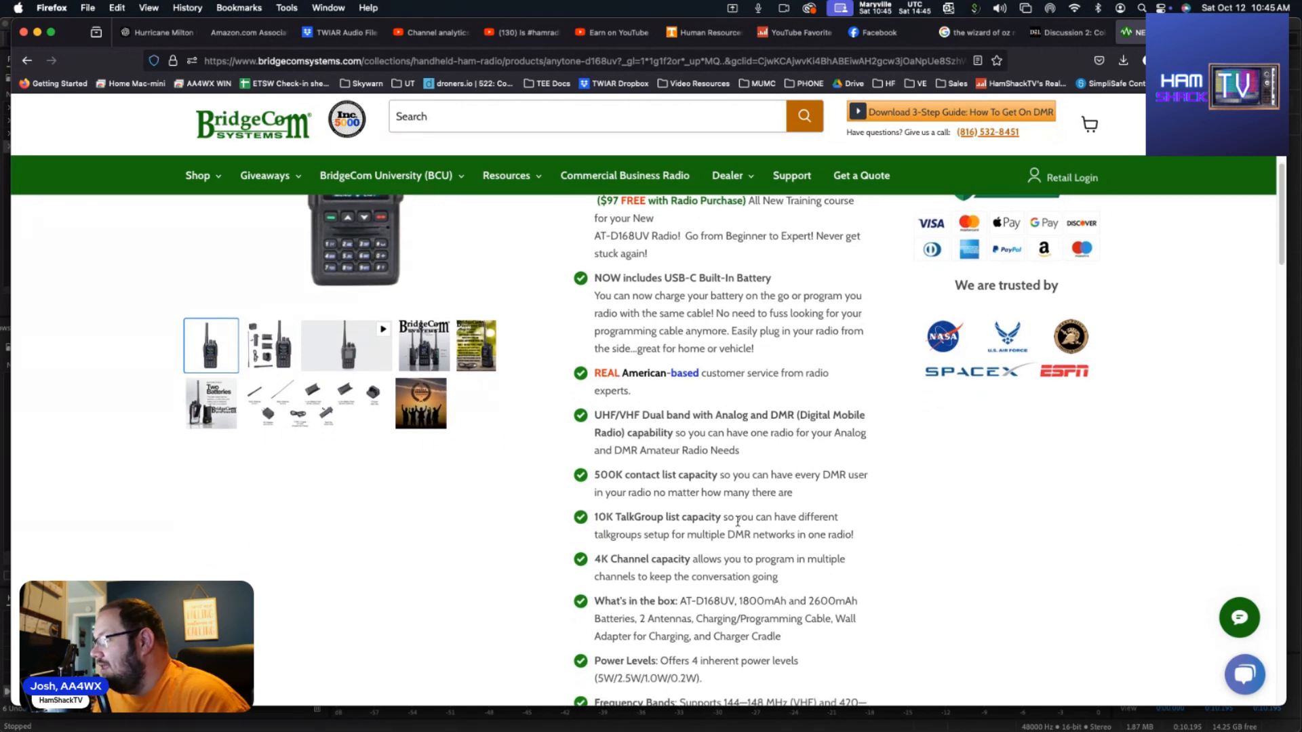
{"action": "mouse_move", "coordinate": [727, 527]}
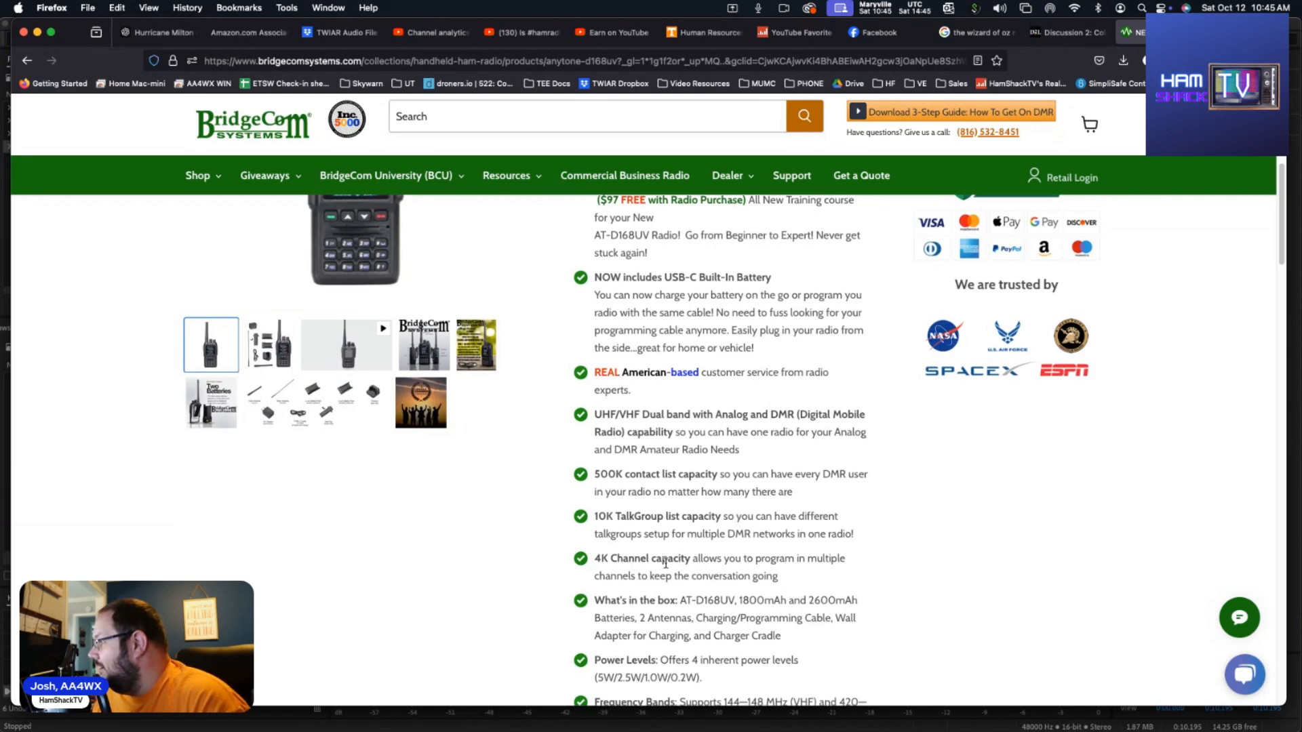
{"action": "scroll", "scroll_direction": "down", "scroll_amount": 3}
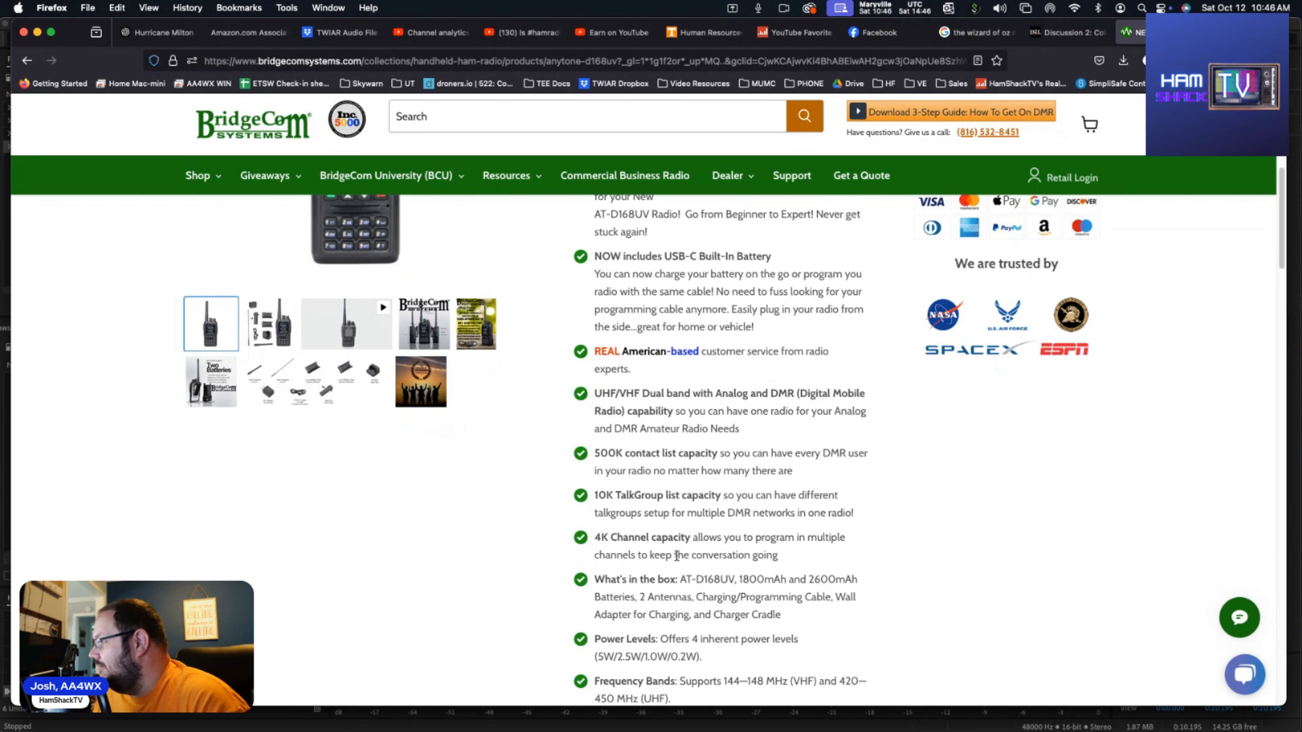
Scroll through the auto-sensing, VFO tuning, DMR operation, 1.77-inch display and bandwidth bullets
{"action": "scroll", "scroll_direction": "down", "scroll_amount": 3}
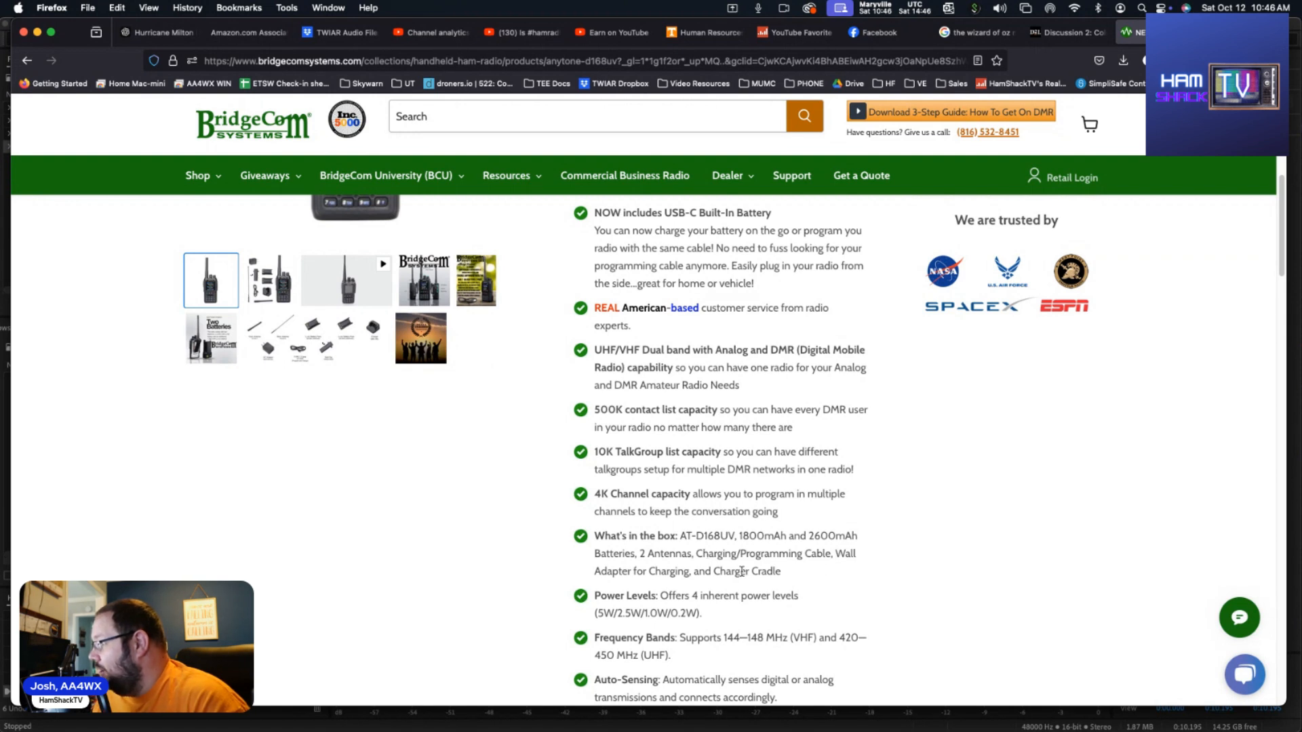
{"action": "mouse_move", "coordinate": [719, 587]}
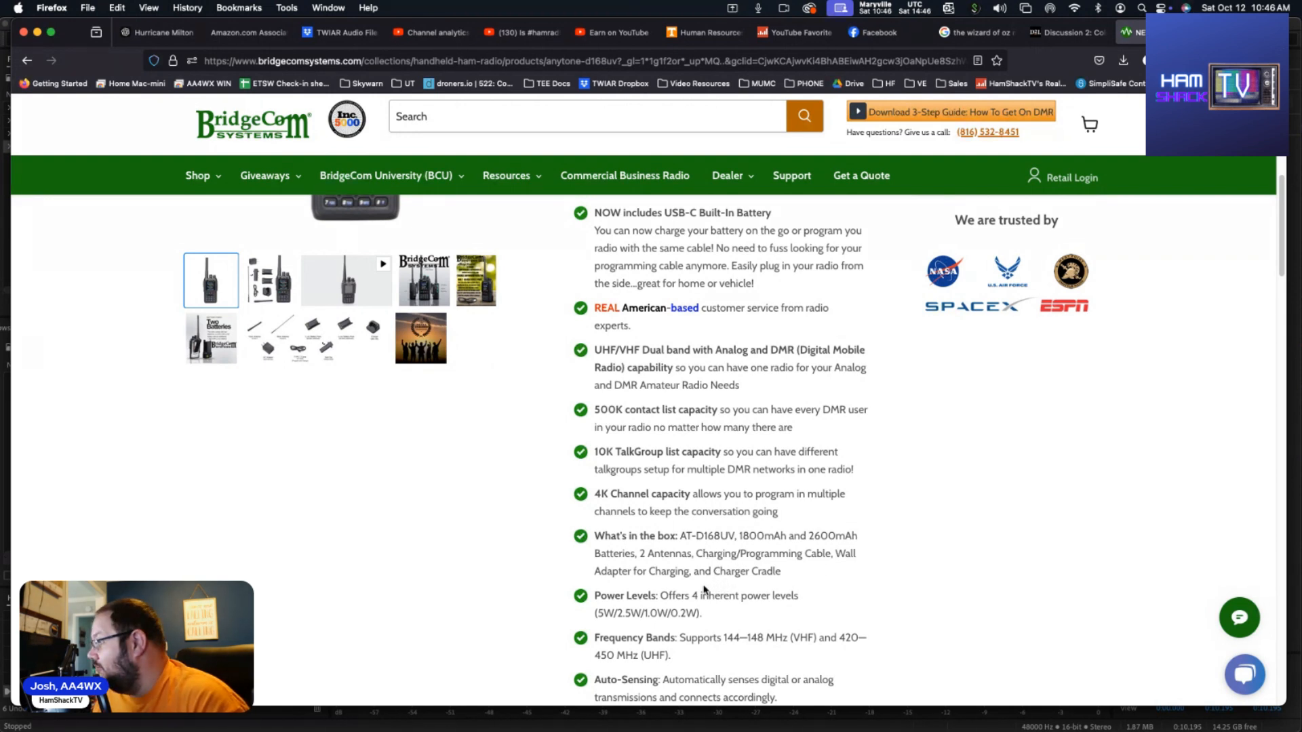
{"action": "scroll", "scroll_direction": "down", "scroll_amount": 3}
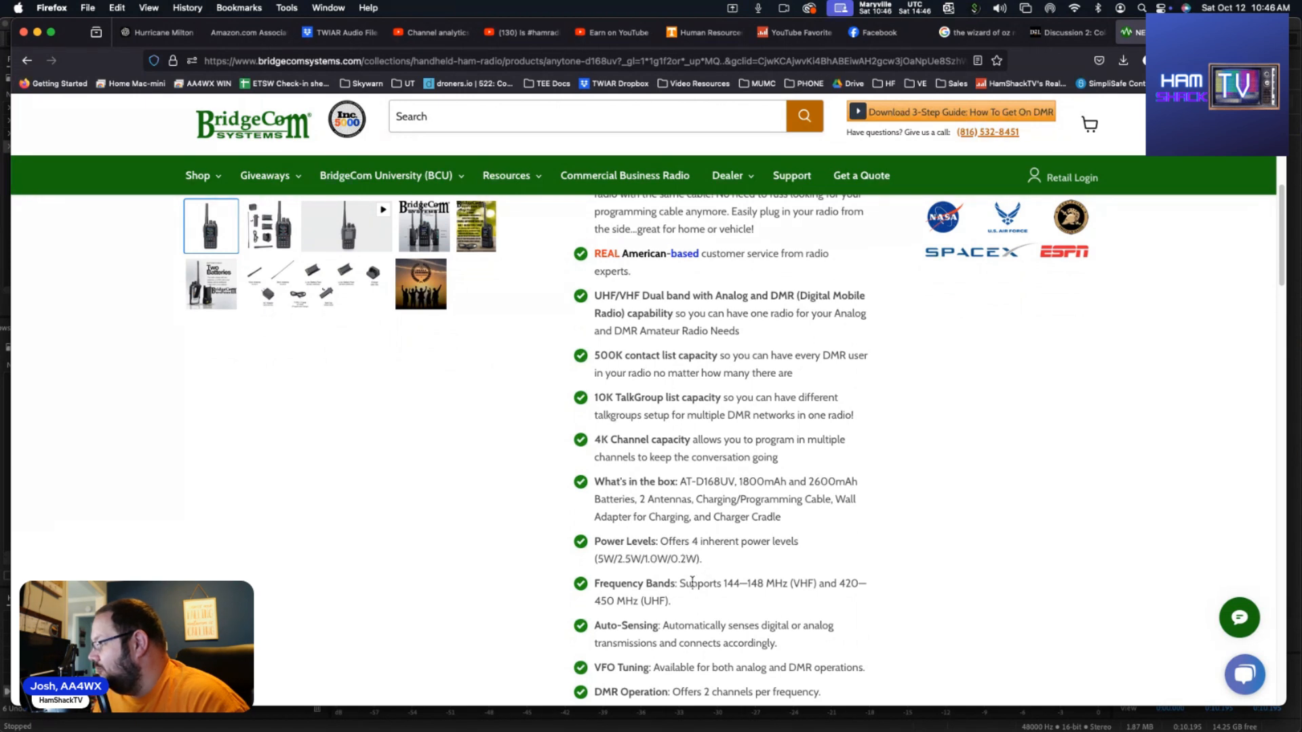
{"action": "mouse_move", "coordinate": [668, 555]}
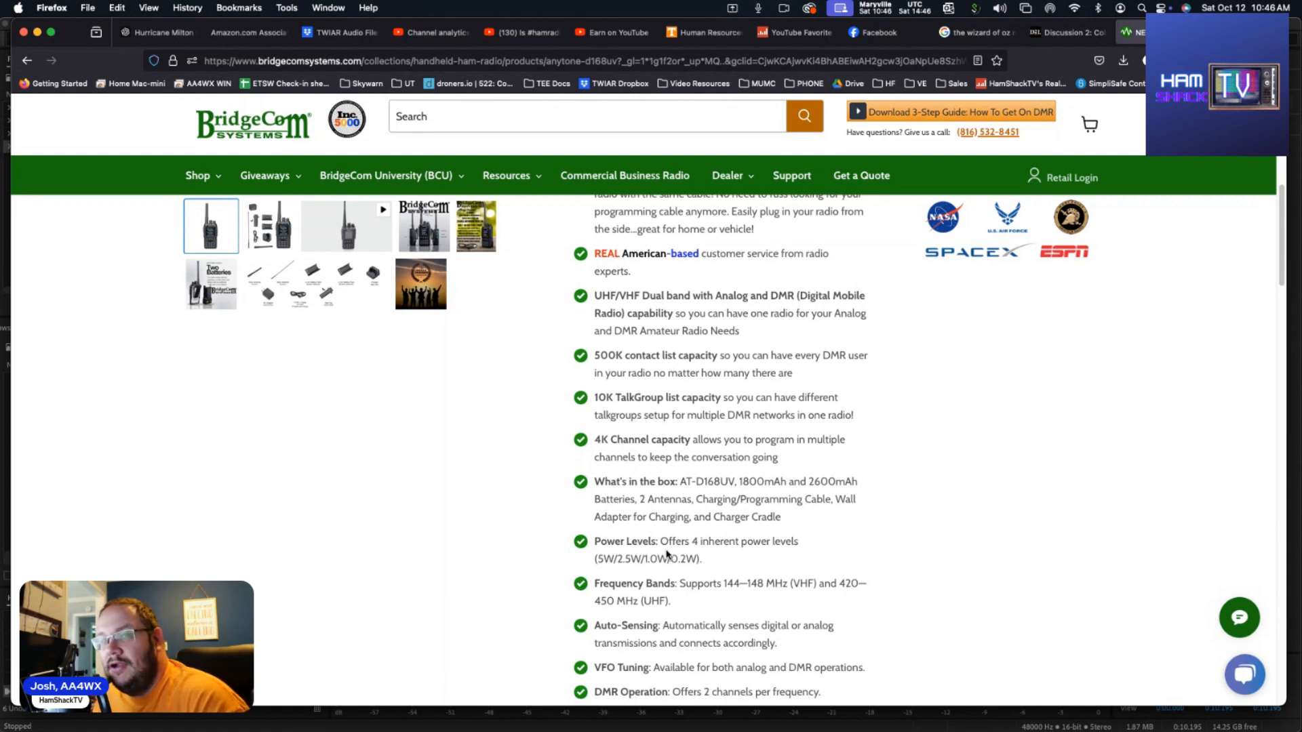
{"action": "mouse_move", "coordinate": [653, 594]}
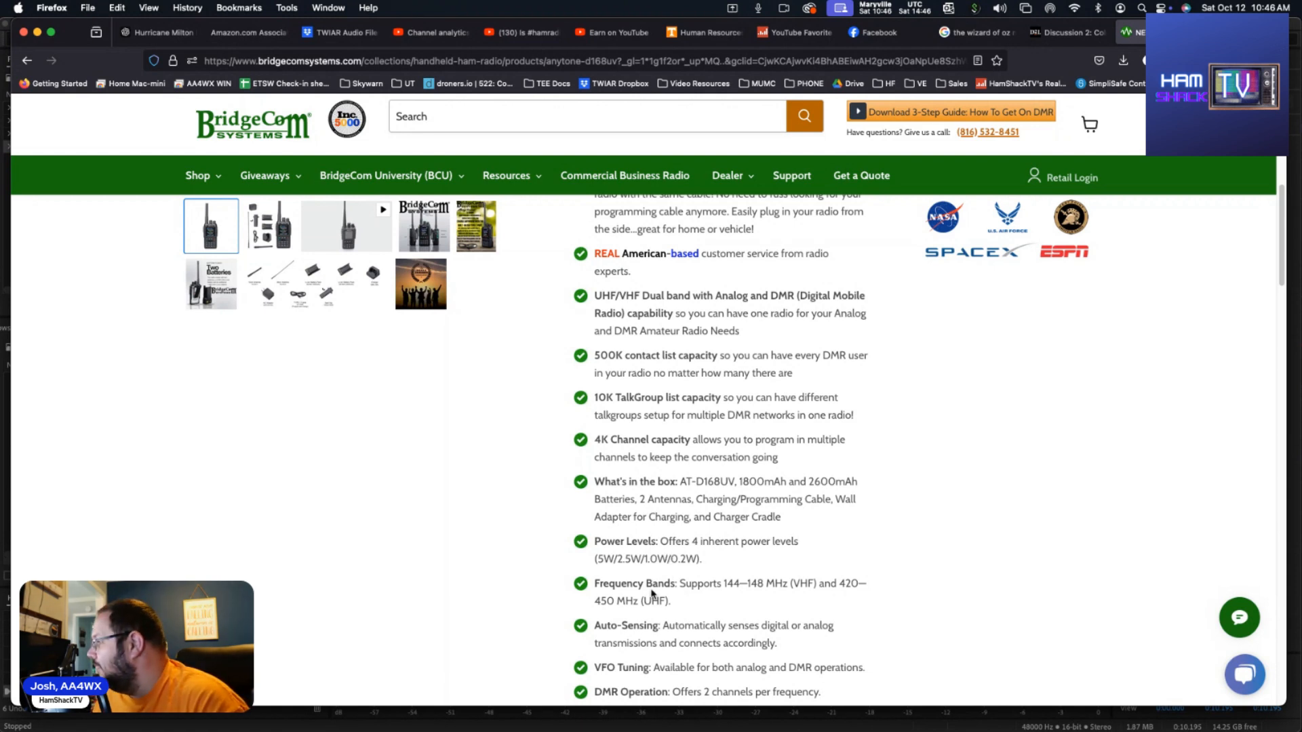
{"action": "mouse_move", "coordinate": [709, 582]}
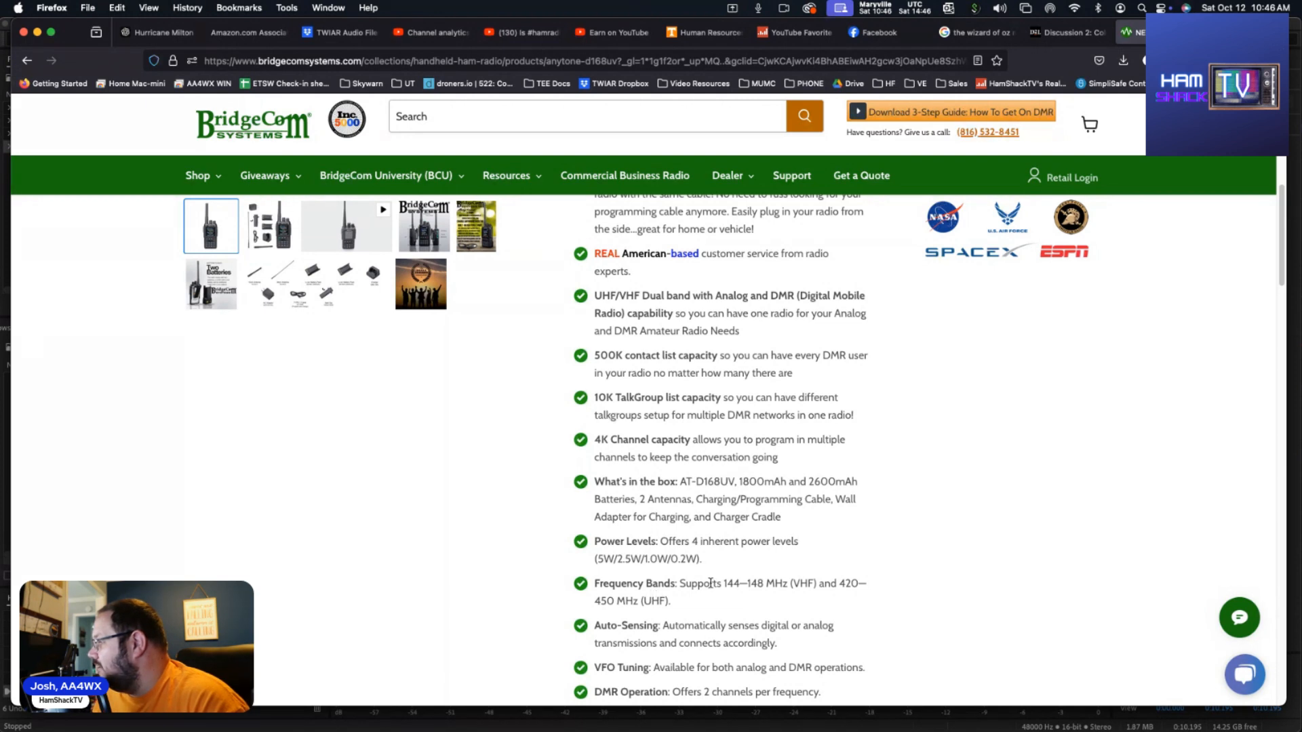
{"action": "mouse_move", "coordinate": [743, 583]}
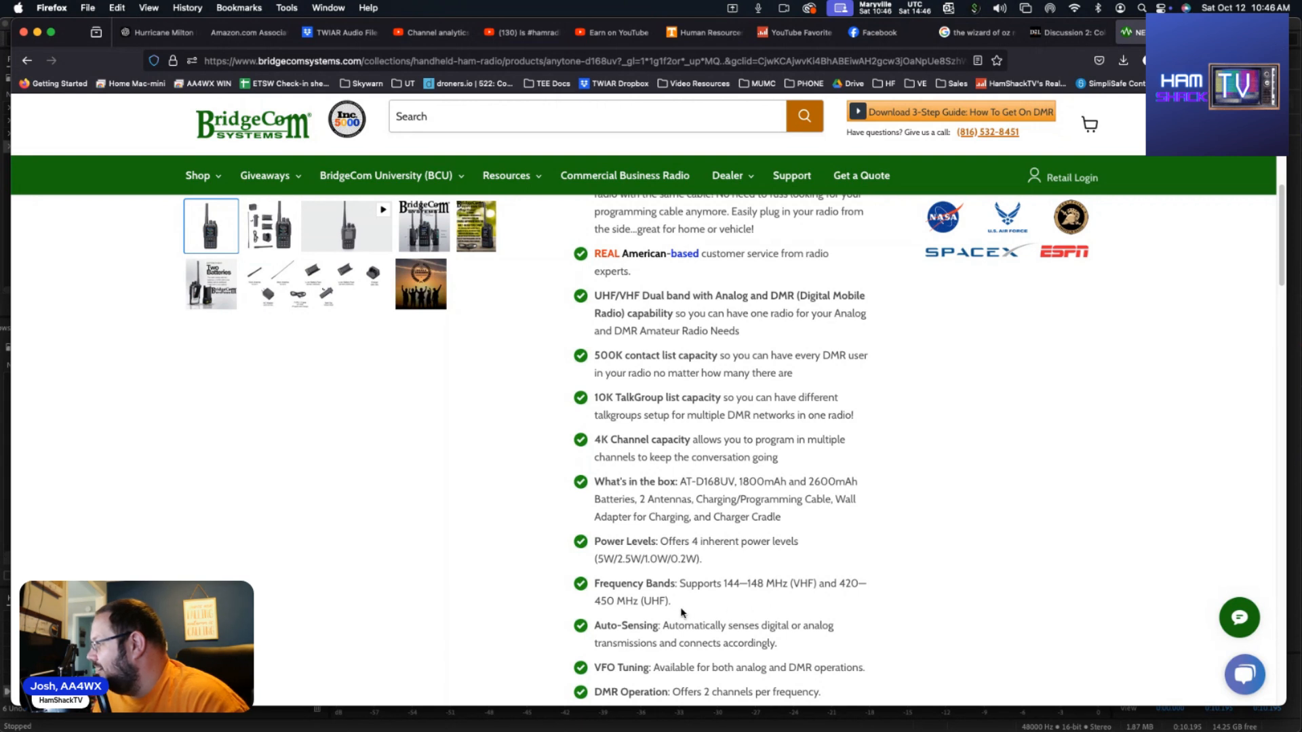
{"action": "scroll", "scroll_direction": "down", "scroll_amount": 3}
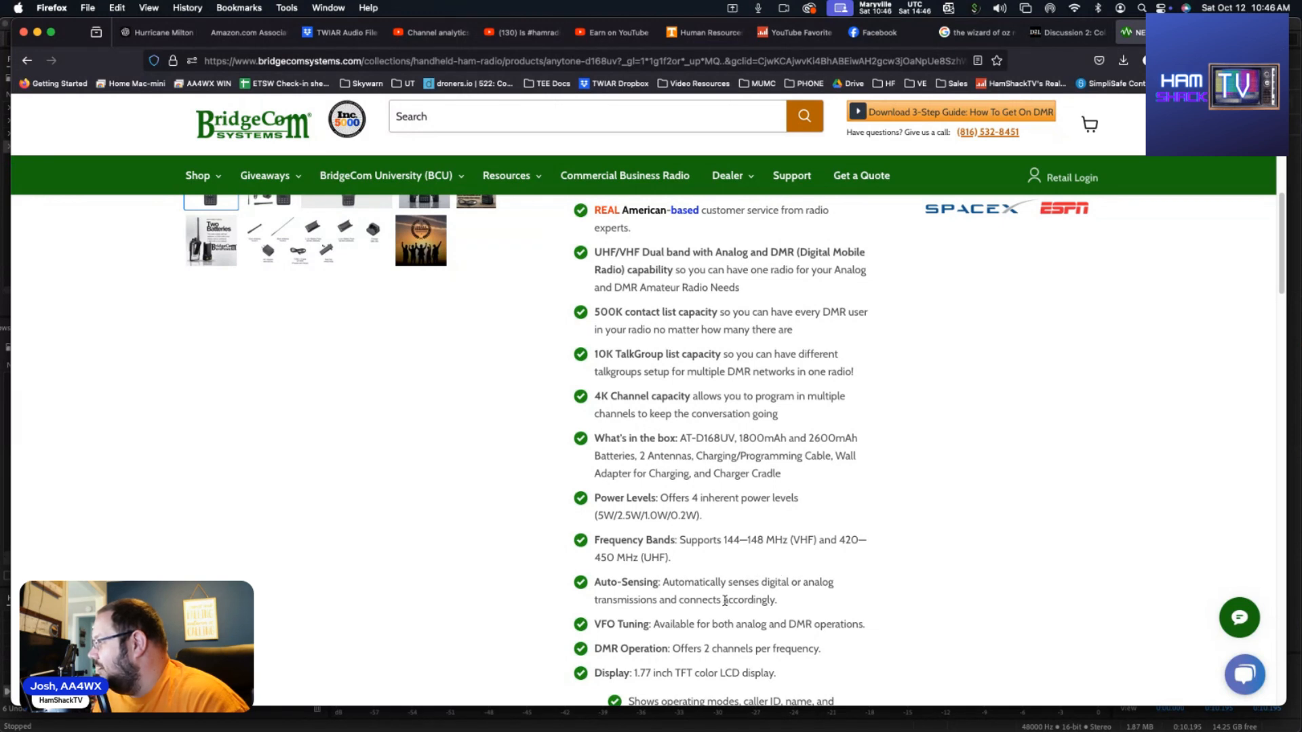
{"action": "scroll", "scroll_direction": "down", "scroll_amount": 3}
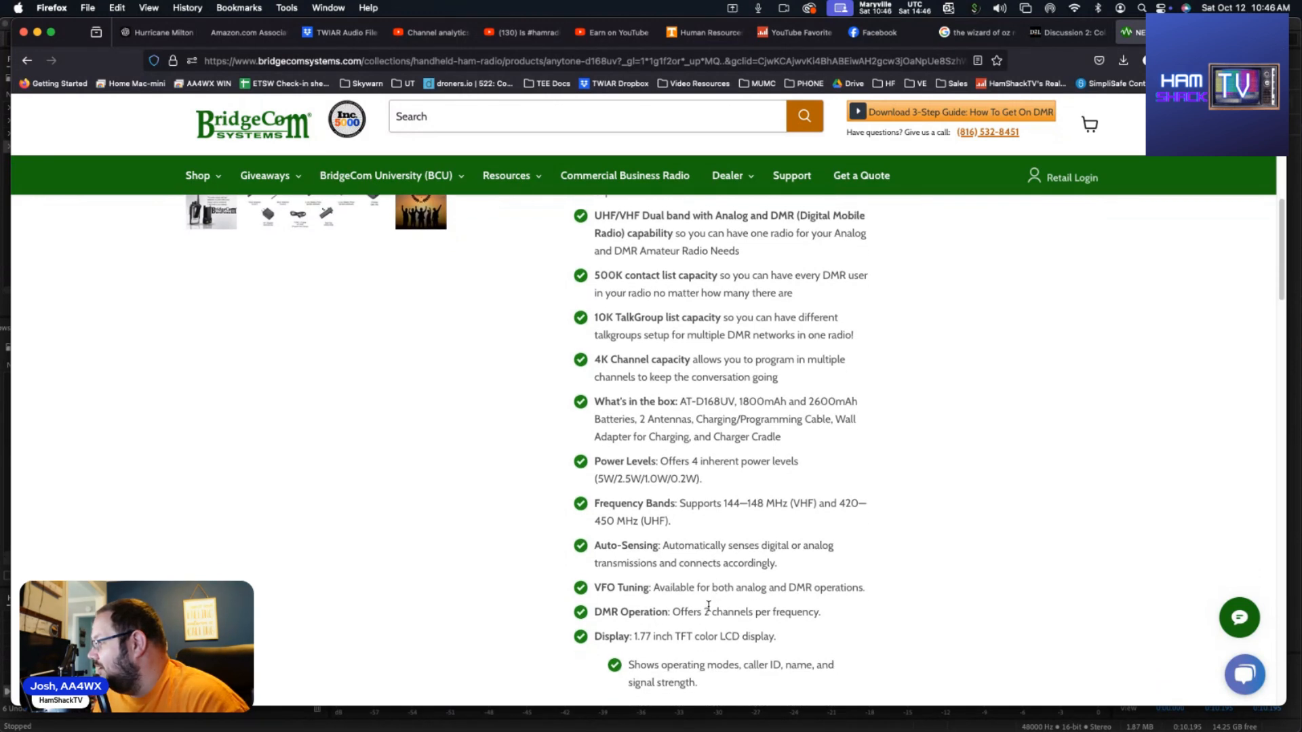
{"action": "scroll", "scroll_direction": "down", "scroll_amount": 3}
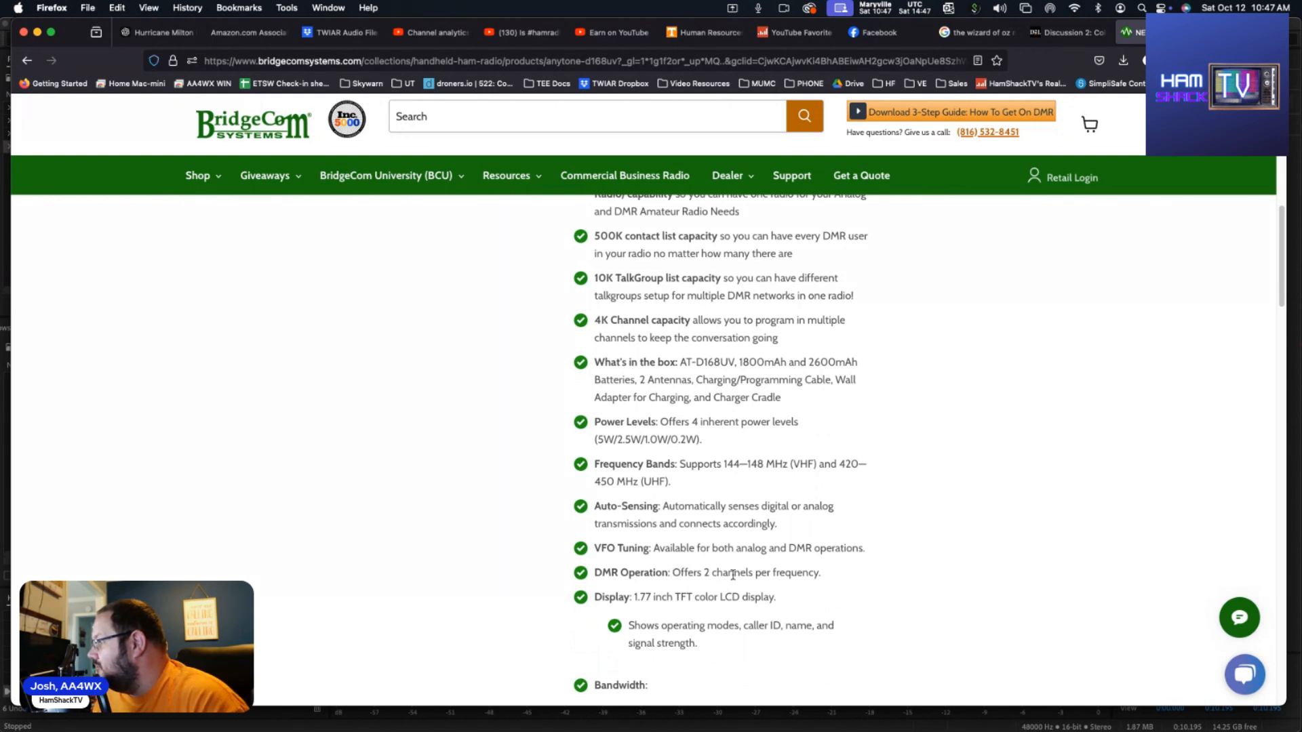
{"action": "scroll", "scroll_direction": "down", "scroll_amount": 3}
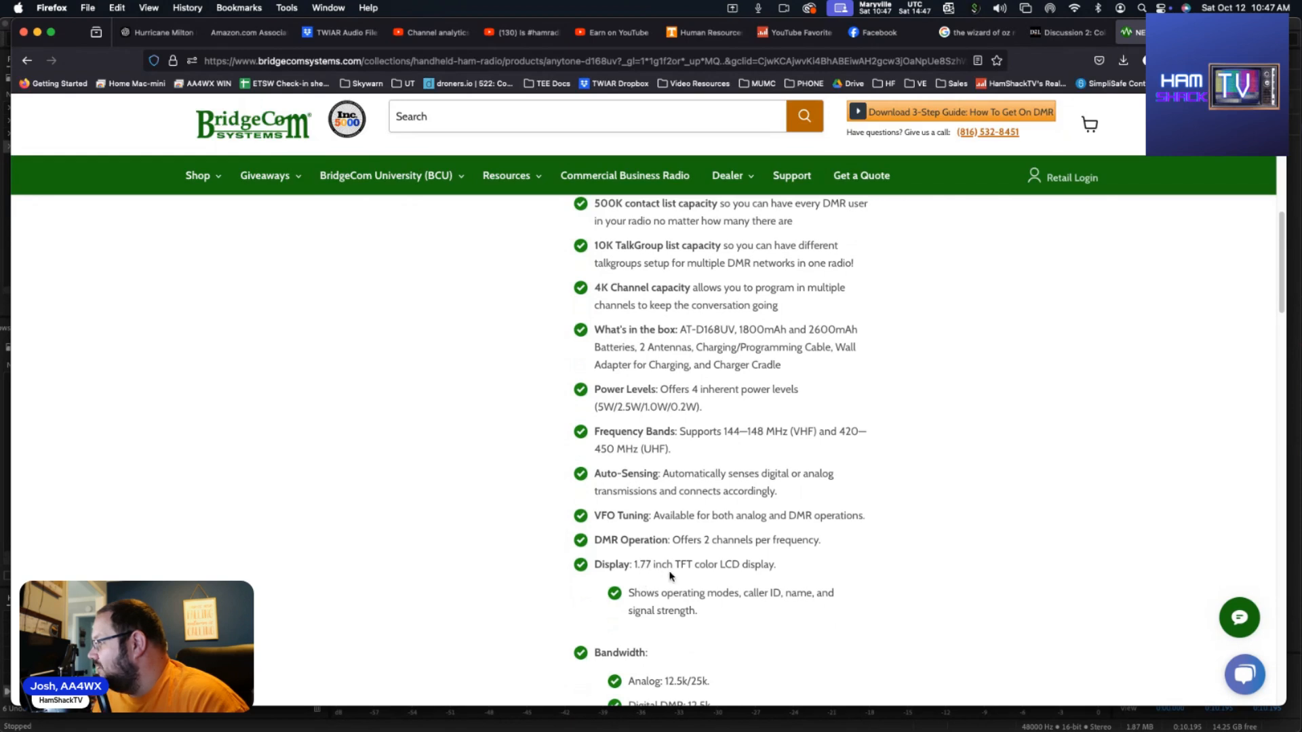
{"action": "mouse_move", "coordinate": [723, 575]}
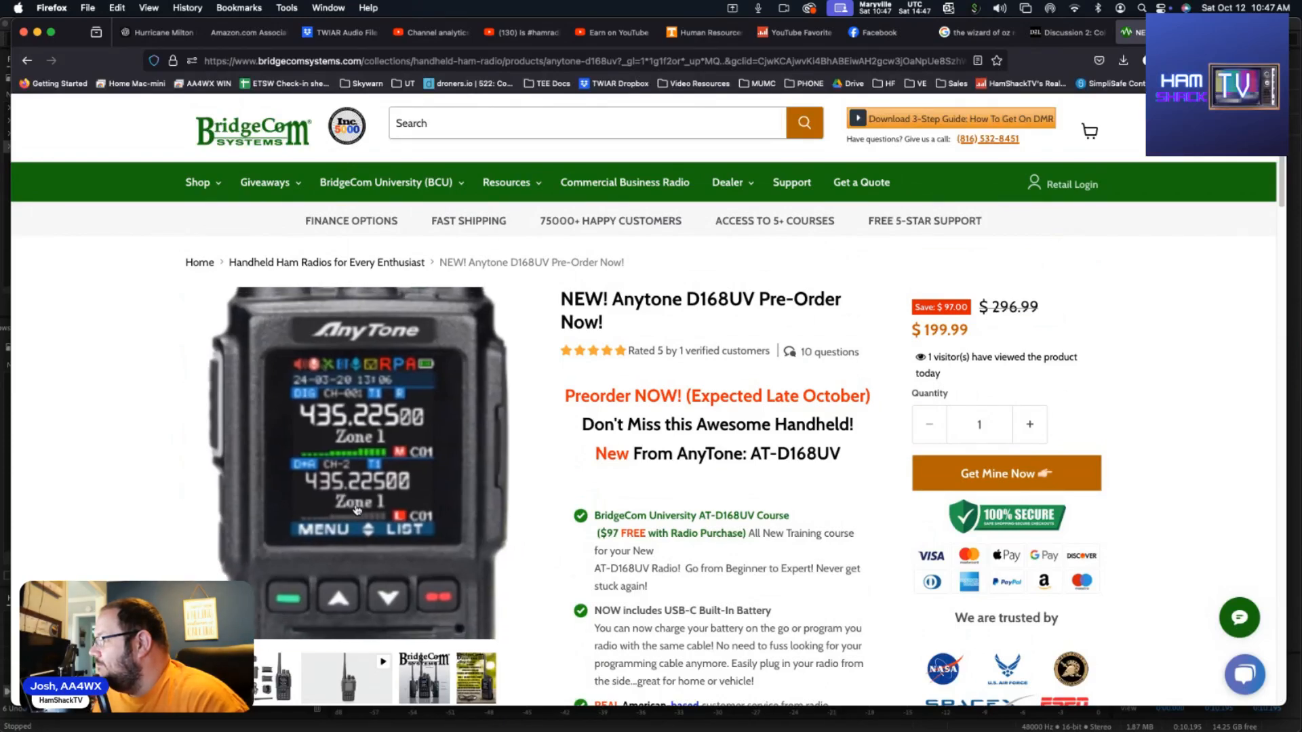
Scroll past voice recording, encryption, firmware, antennas and improved design to the D878UVII PLUS comparison table
{"action": "scroll", "scroll_direction": "down", "scroll_amount": 3}
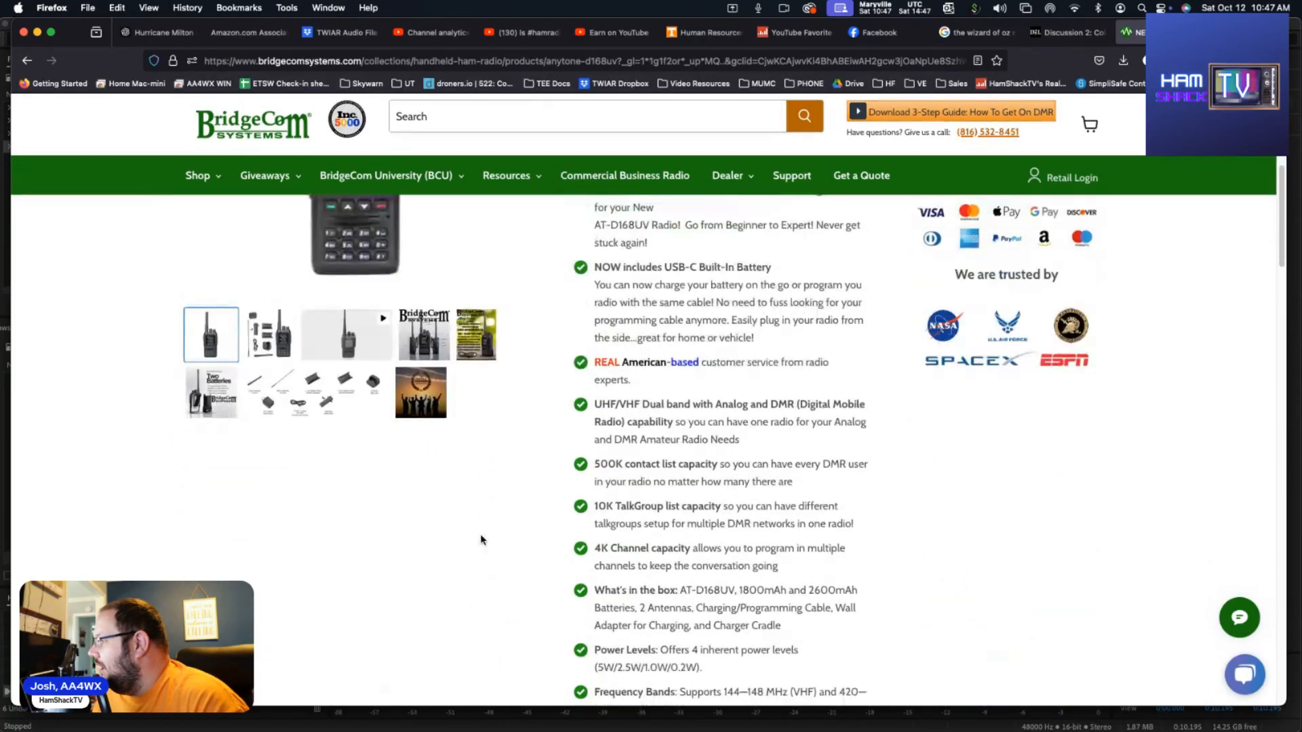
{"action": "scroll", "scroll_direction": "down", "scroll_amount": 3}
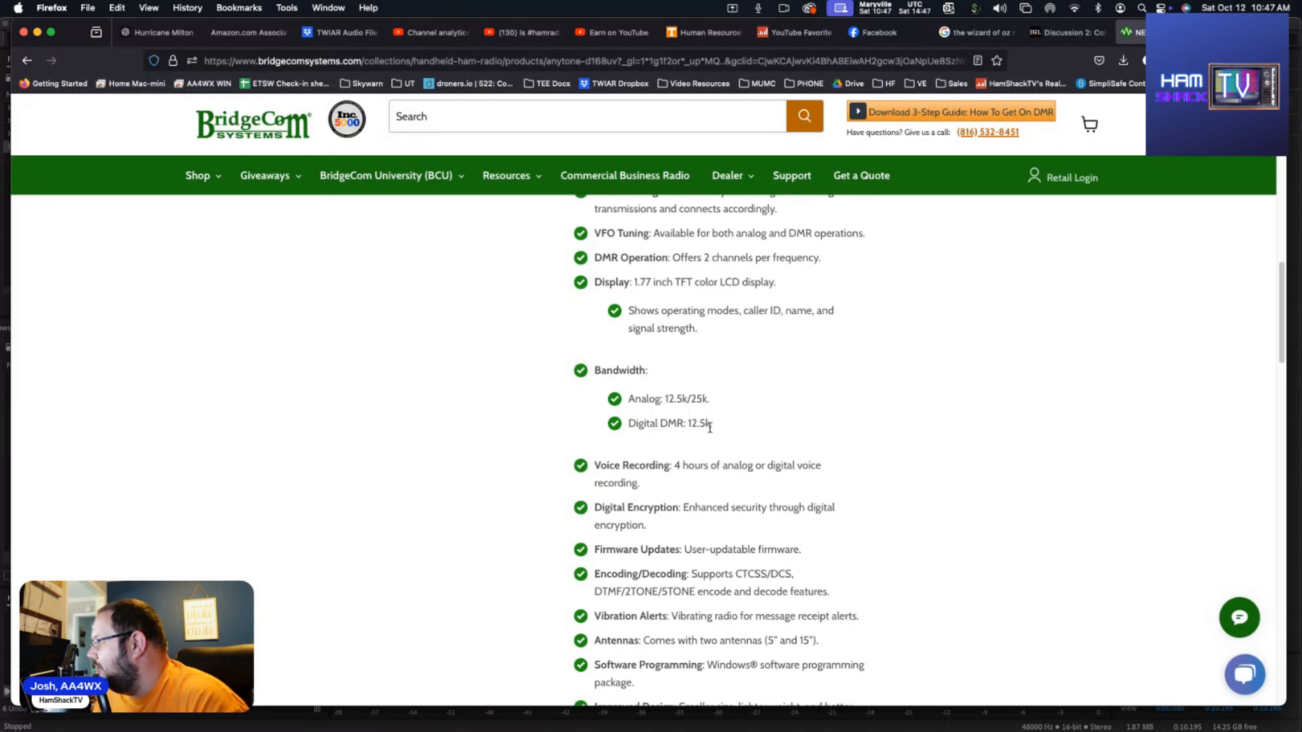
{"action": "scroll", "scroll_direction": "down", "scroll_amount": 3}
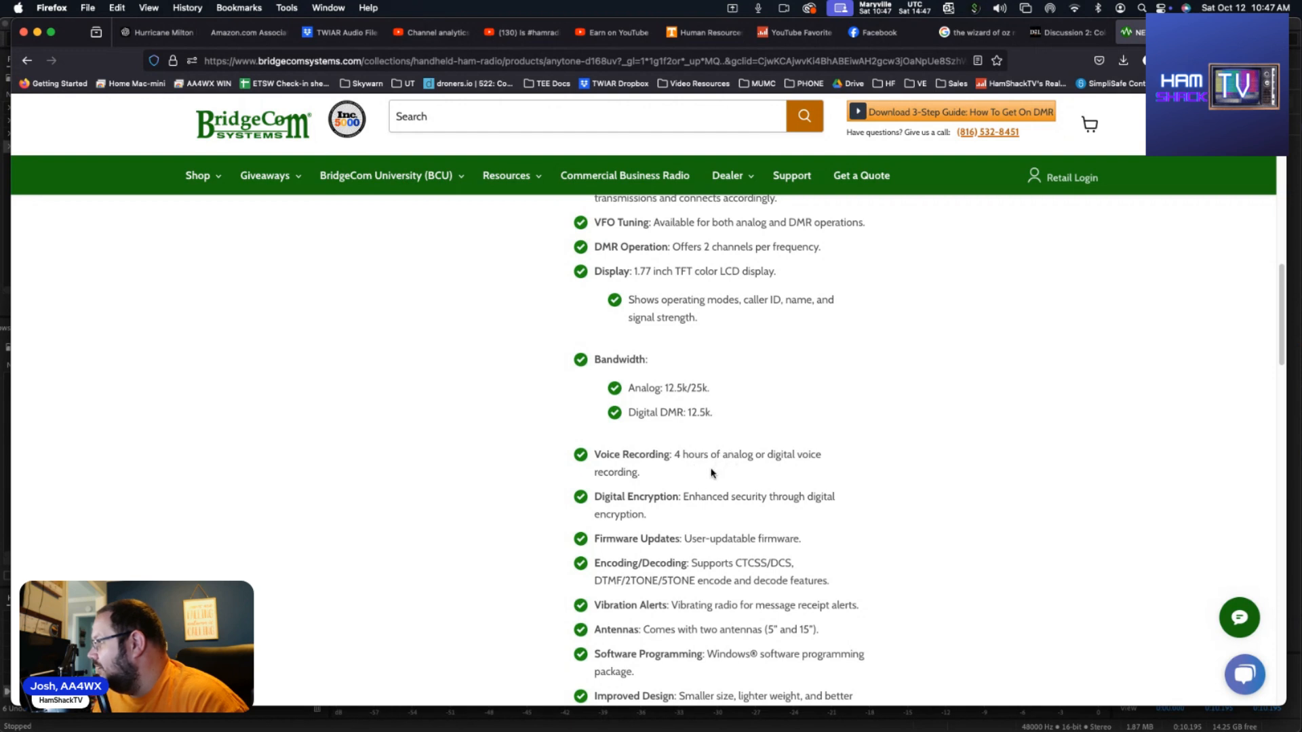
{"action": "scroll", "scroll_direction": "down", "scroll_amount": 3}
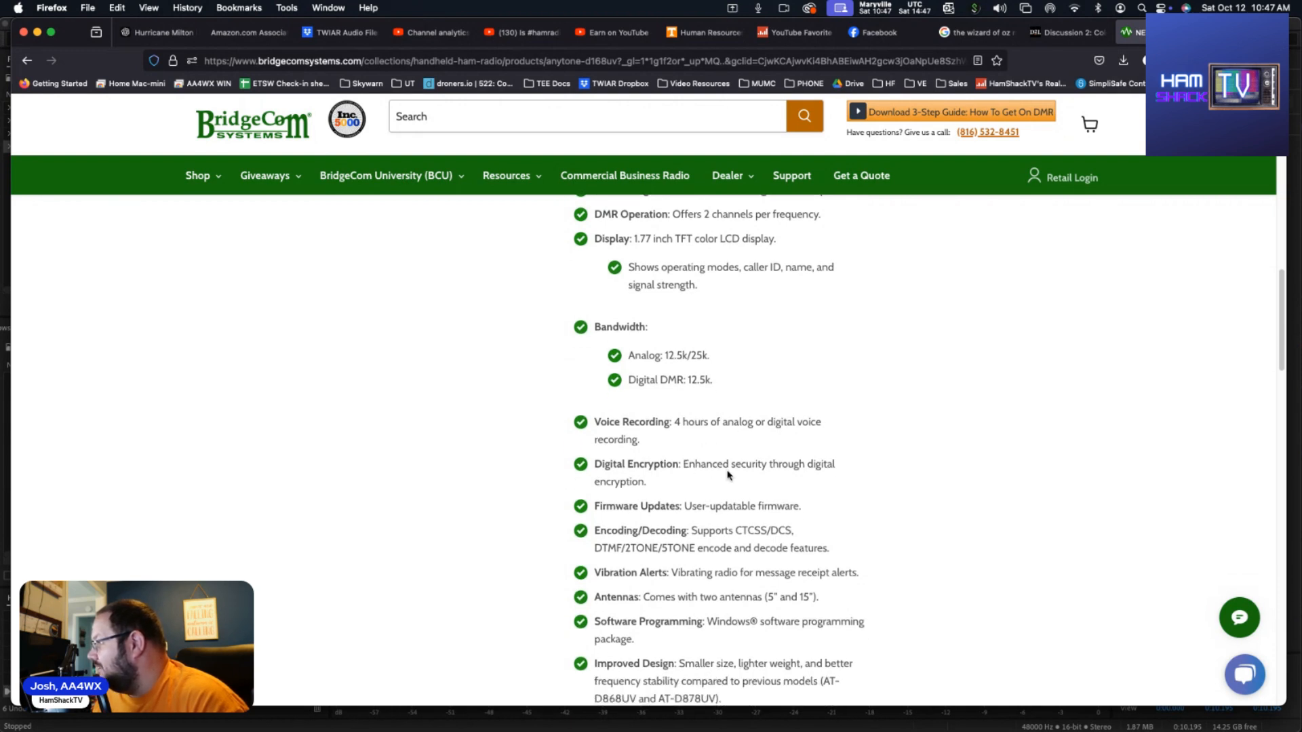
{"action": "scroll", "scroll_direction": "down", "scroll_amount": 3}
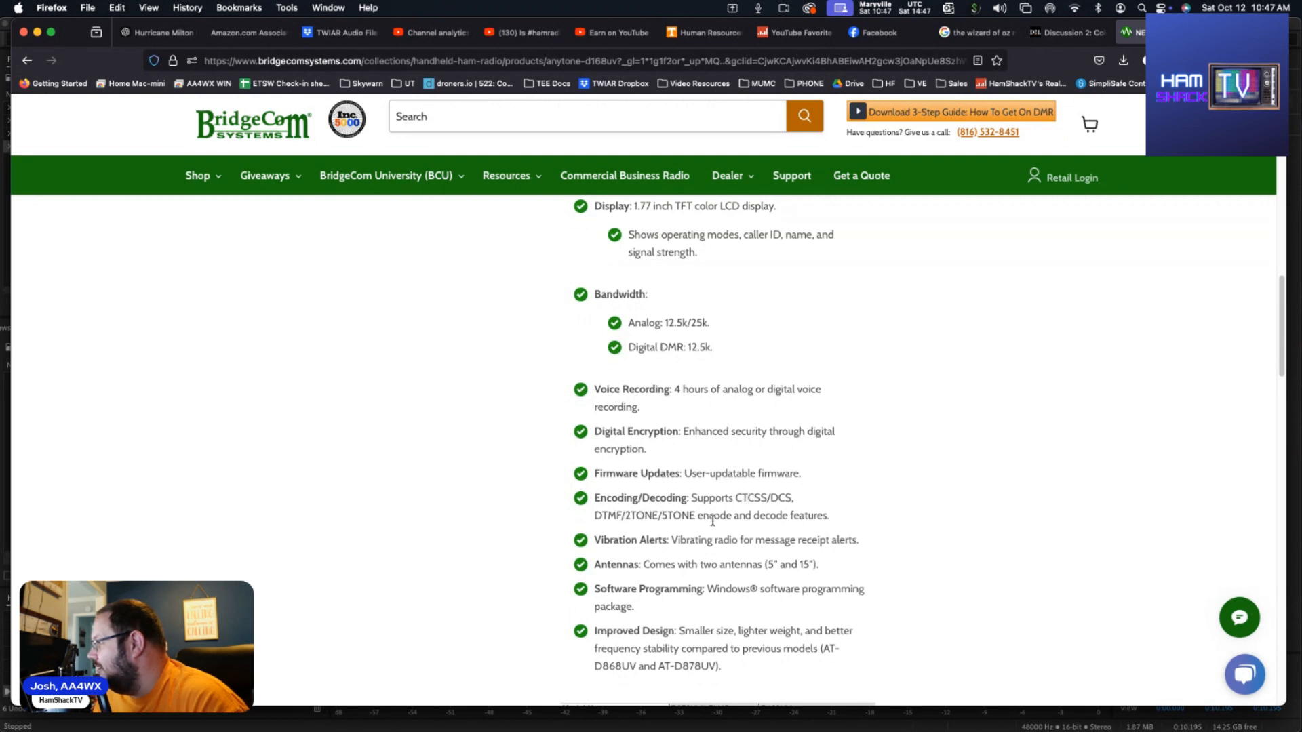
{"action": "scroll", "scroll_direction": "down", "scroll_amount": 3}
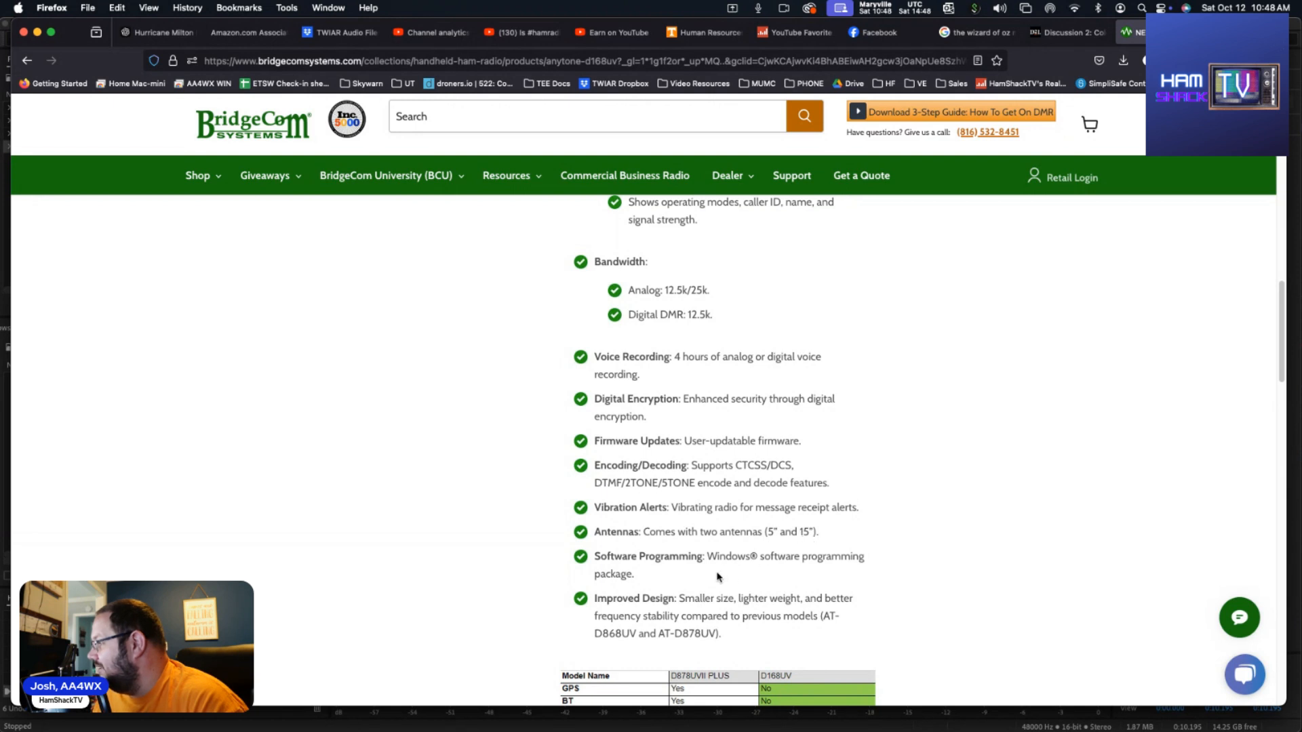
{"action": "mouse_move", "coordinate": [734, 560]}
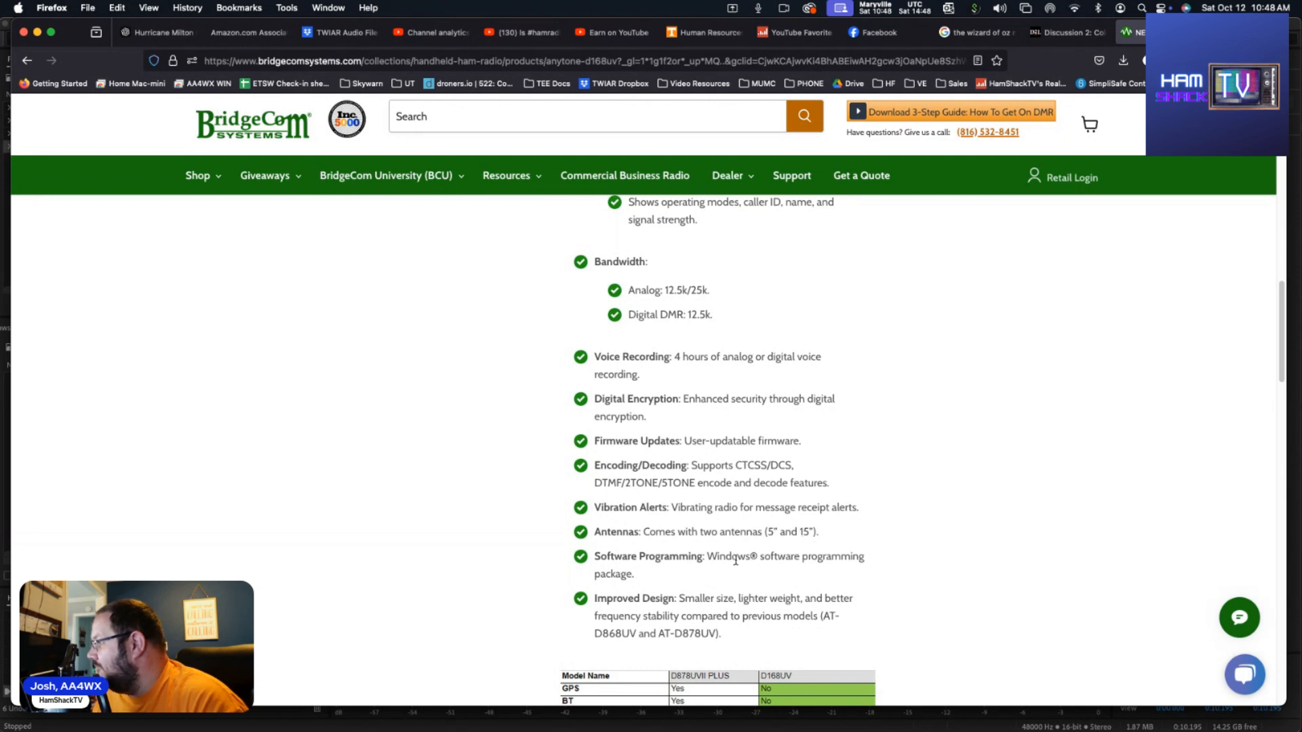
{"action": "scroll", "scroll_direction": "down", "scroll_amount": 3}
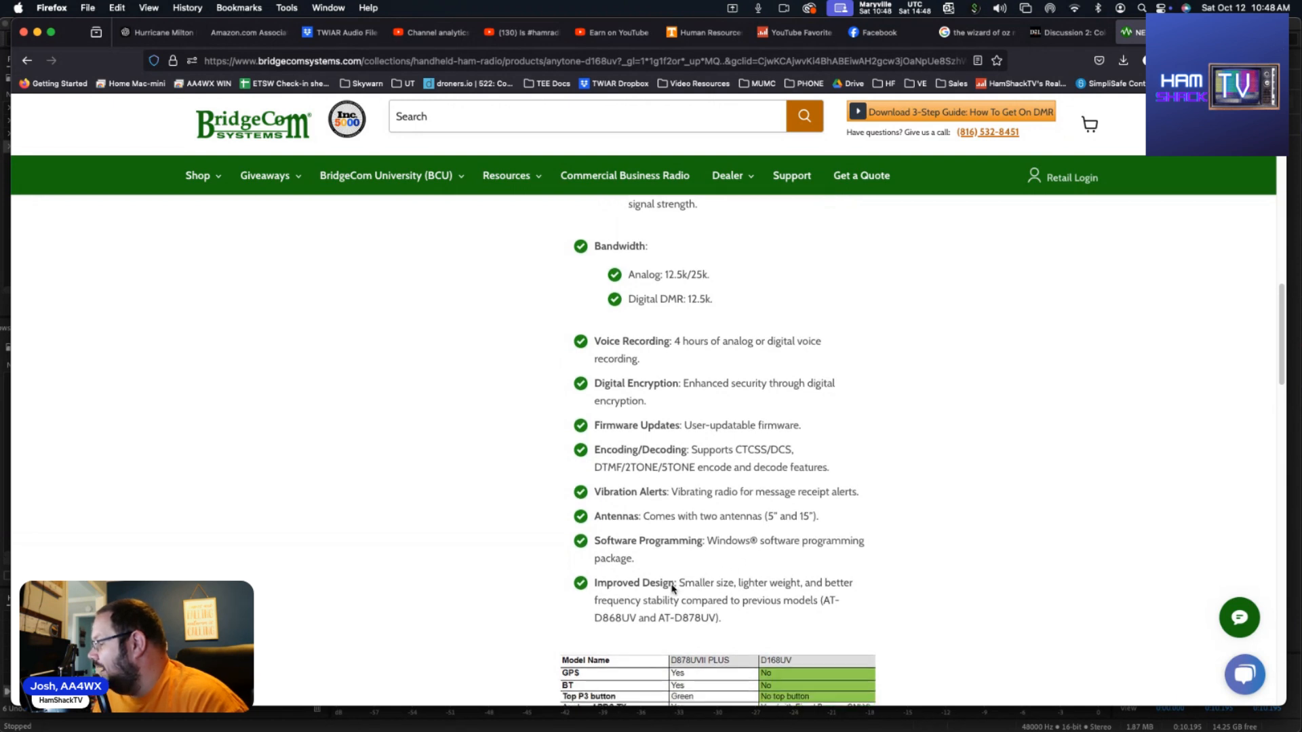
{"action": "scroll", "scroll_direction": "down", "scroll_amount": 3}
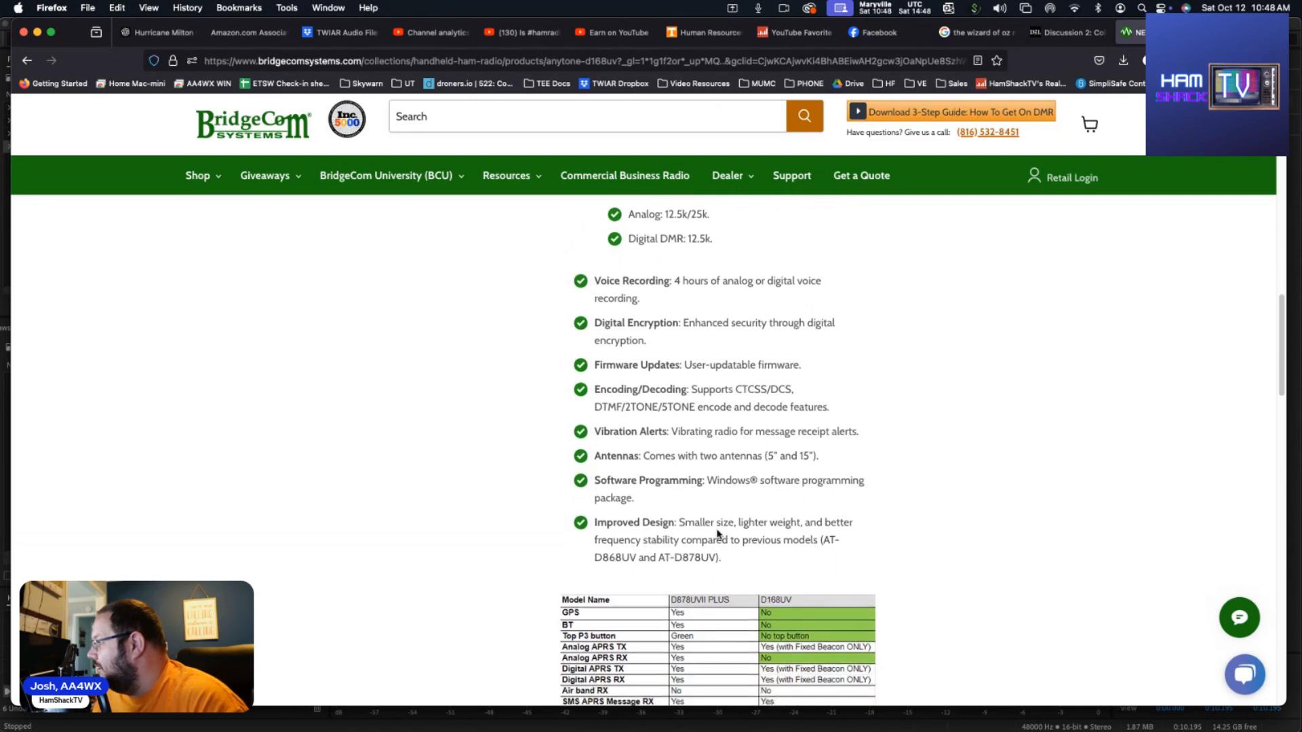
{"action": "mouse_move", "coordinate": [786, 525]}
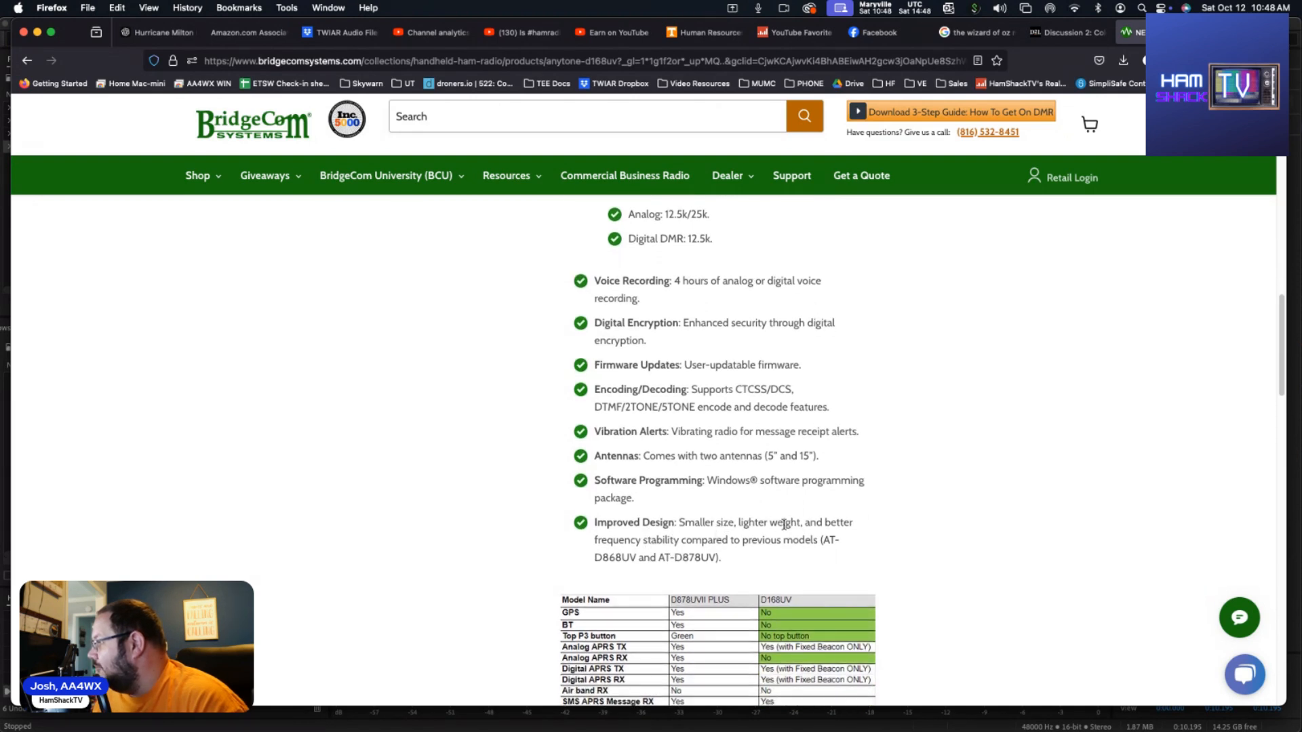
{"action": "mouse_move", "coordinate": [712, 553]}
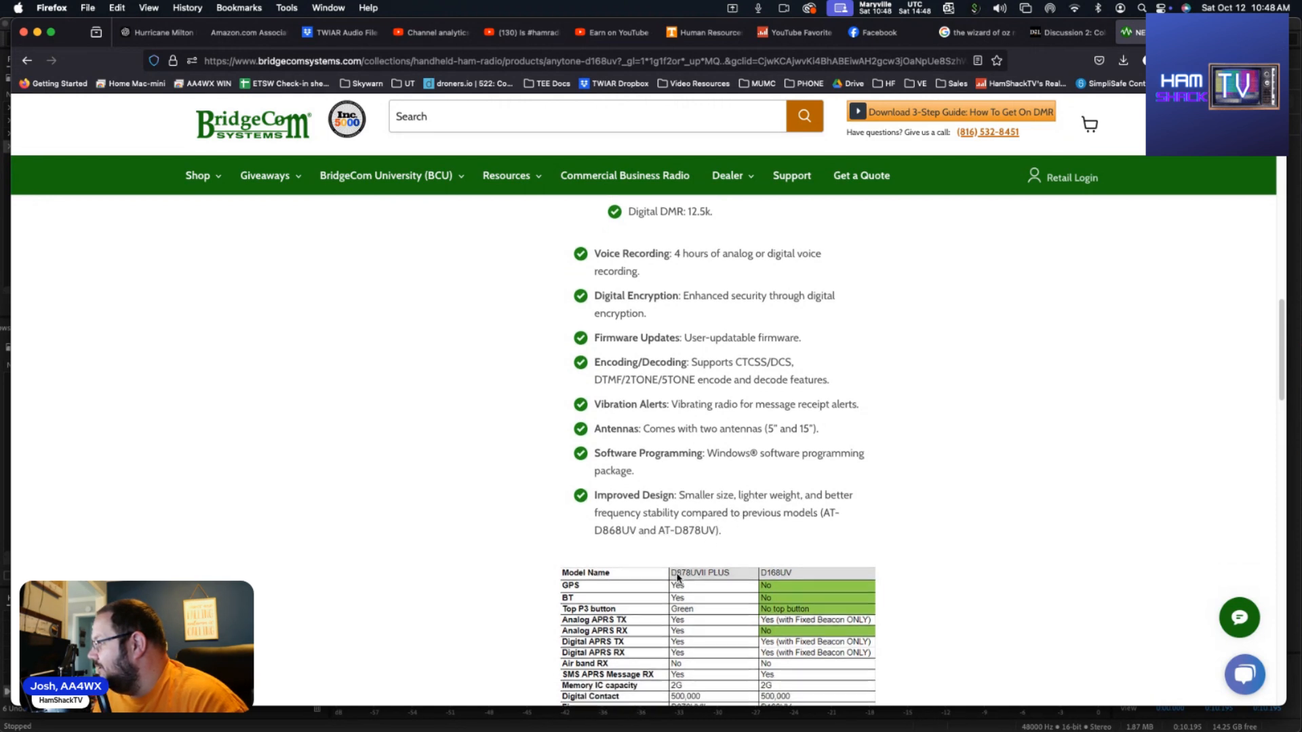
Scroll through the D878UVII PLUS versus D168UV comparison table, then back toward the page top
{"action": "scroll", "scroll_direction": "down", "scroll_amount": 3}
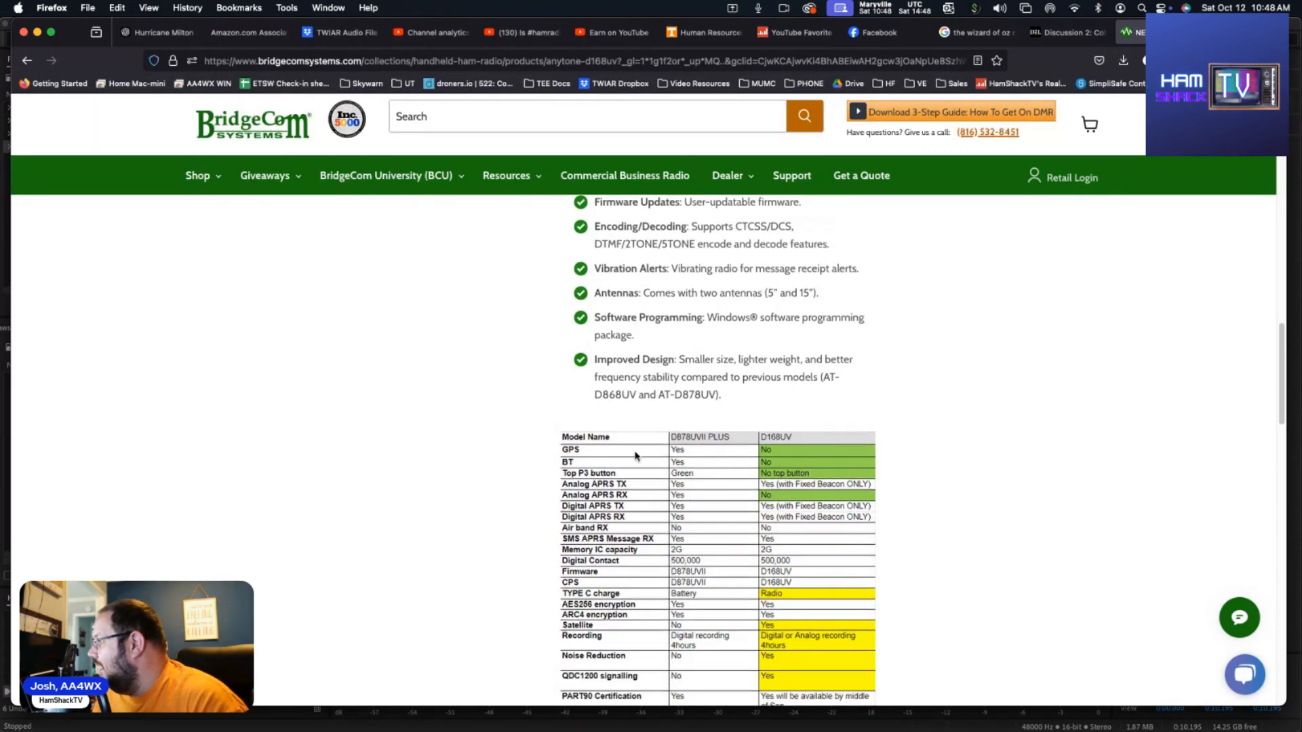
{"action": "scroll", "scroll_direction": "down", "scroll_amount": 3}
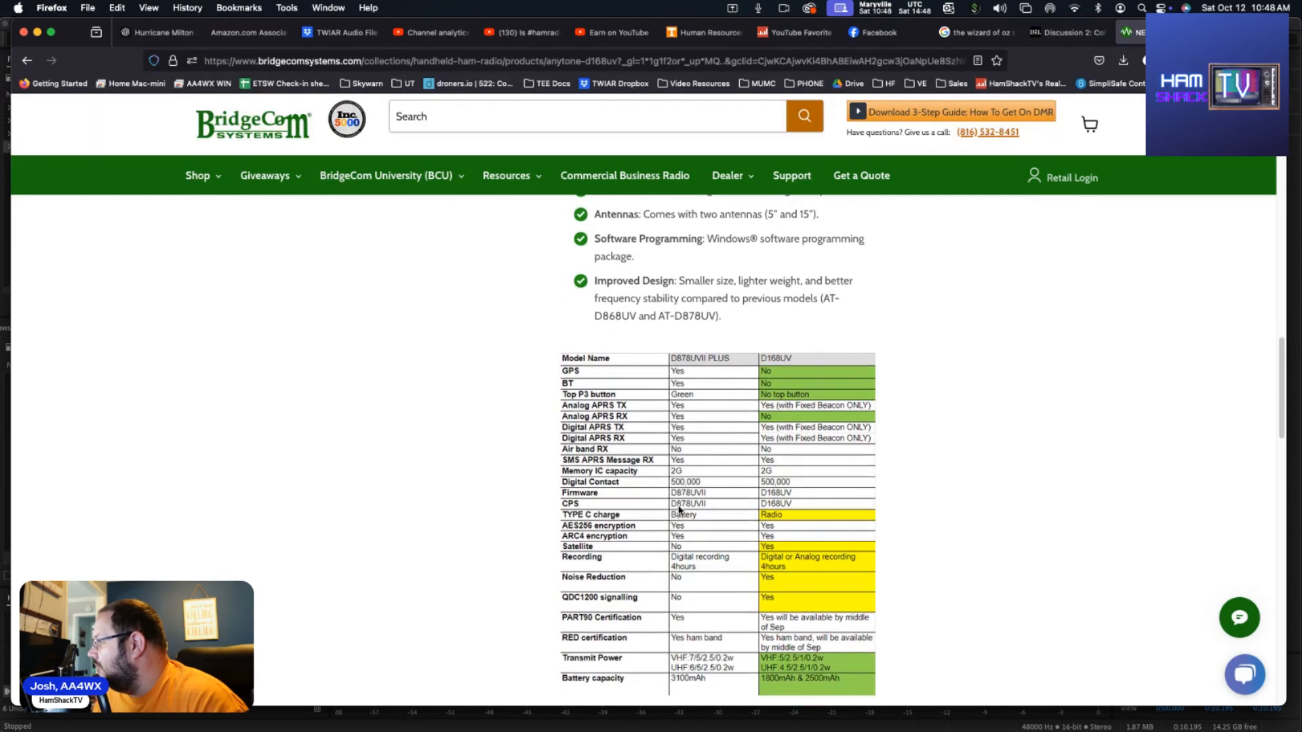
{"action": "scroll", "scroll_direction": "down", "scroll_amount": 3}
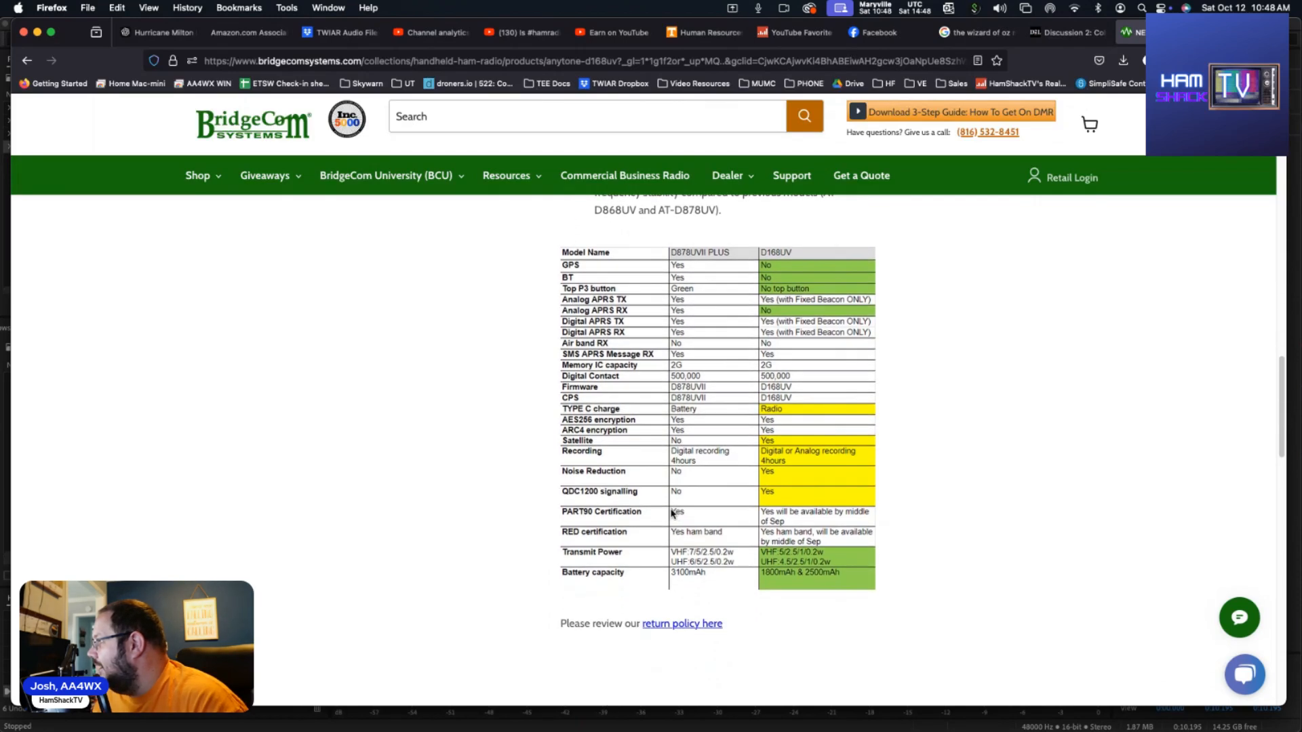
{"action": "scroll", "scroll_direction": "up", "scroll_amount": 3}
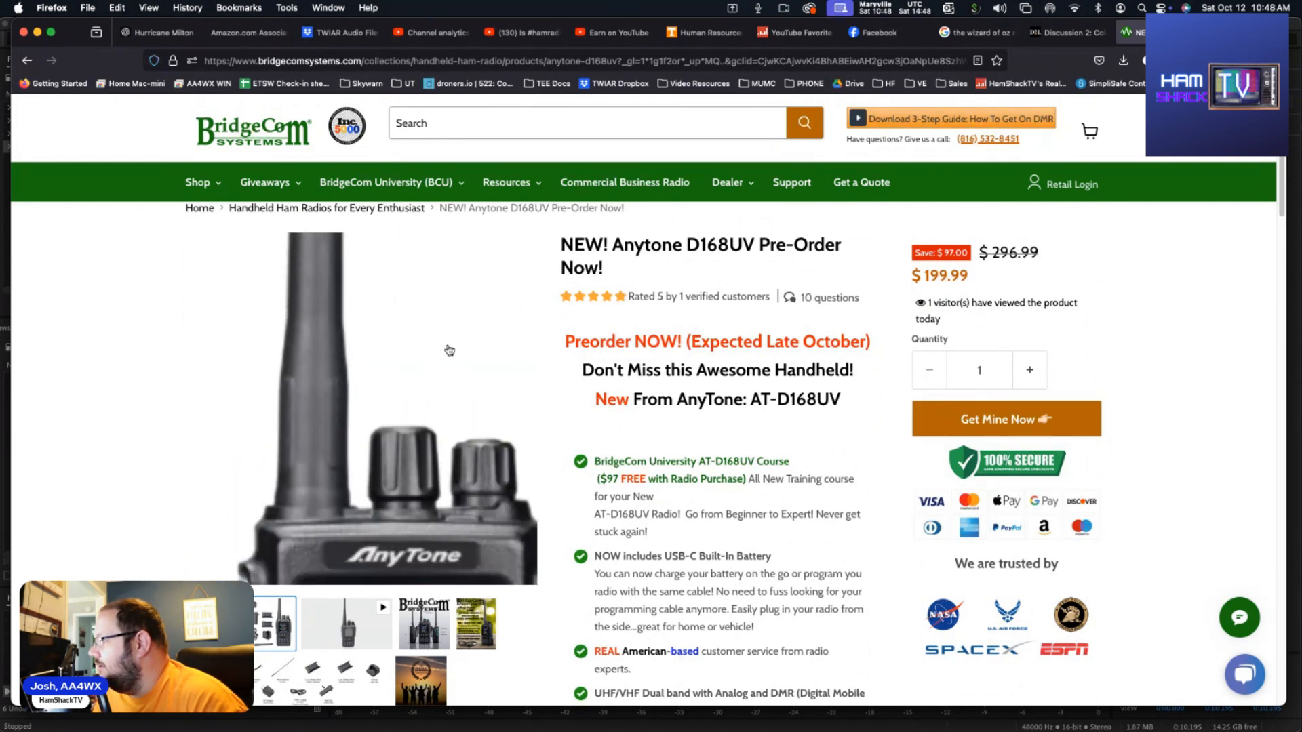
Browse the gallery through the charging flyer, two-batteries photo and accessories image
{"action": "scroll", "scroll_direction": "down", "scroll_amount": 3}
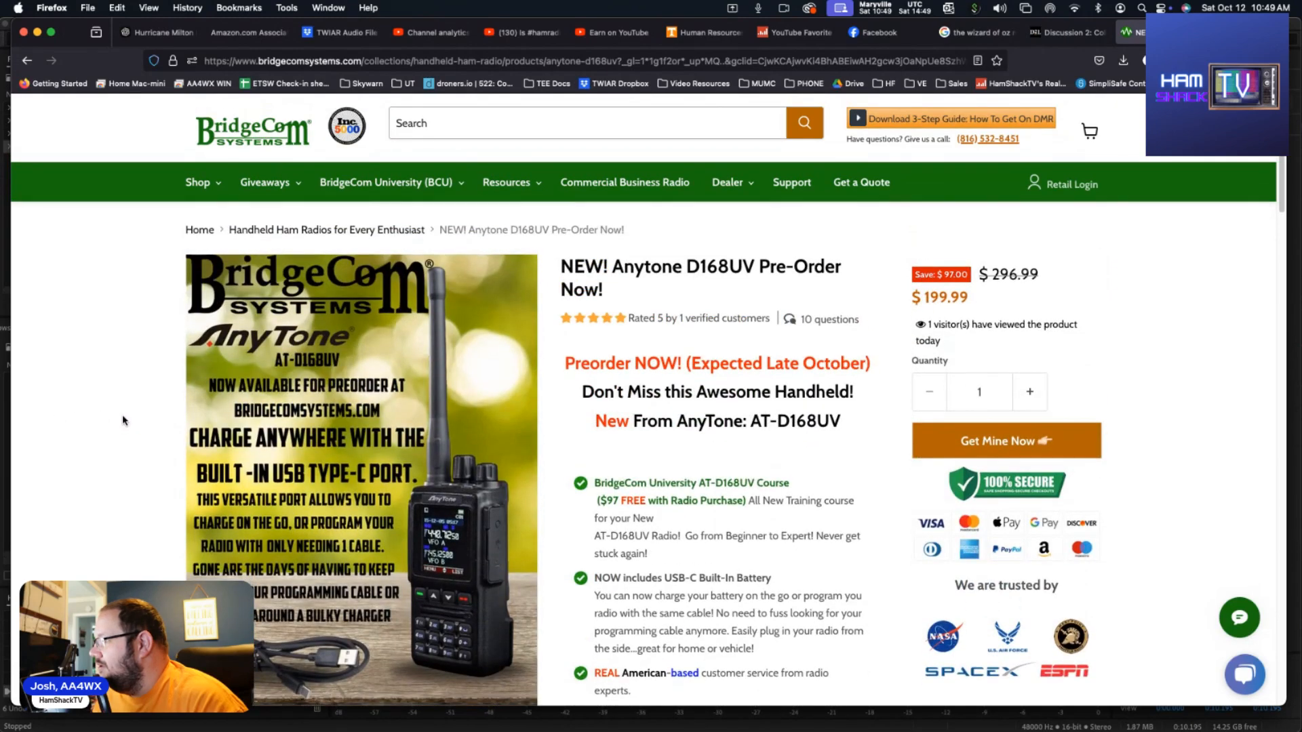
{"action": "scroll", "scroll_direction": "down", "scroll_amount": 3}
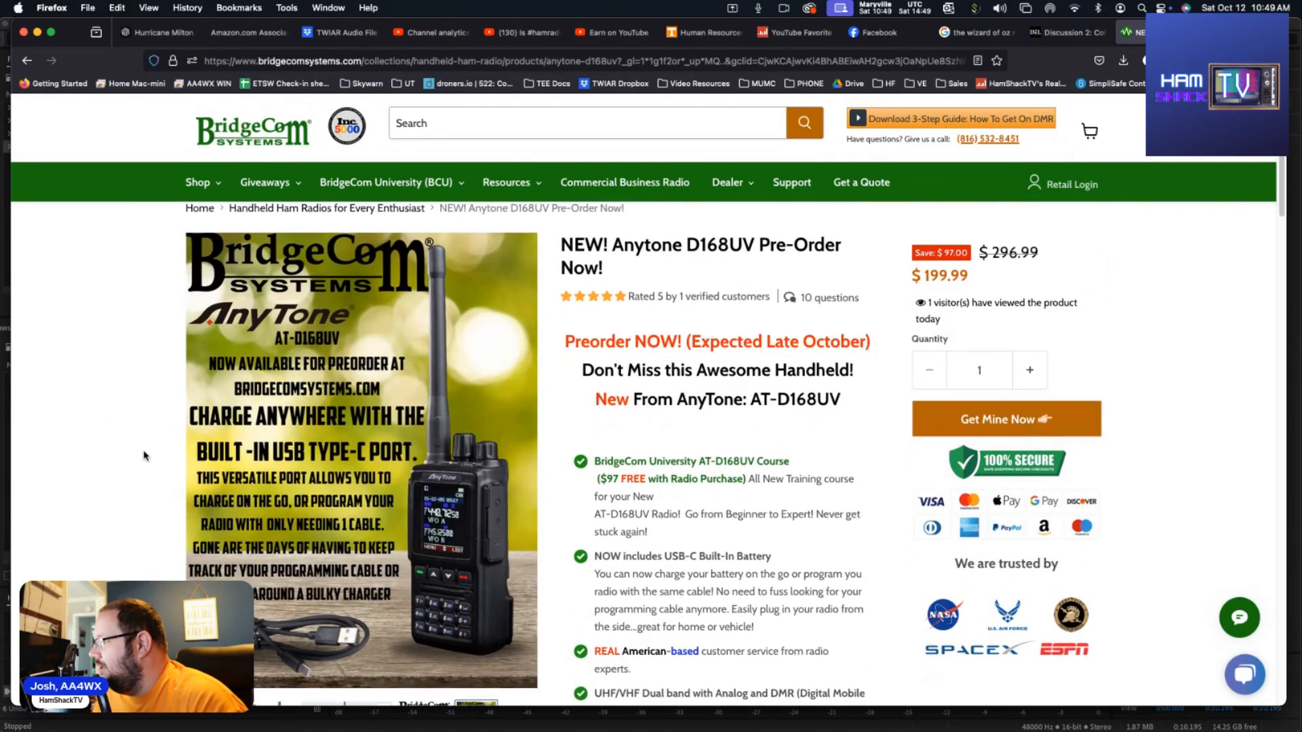
{"action": "mouse_move", "coordinate": [54, 485]}
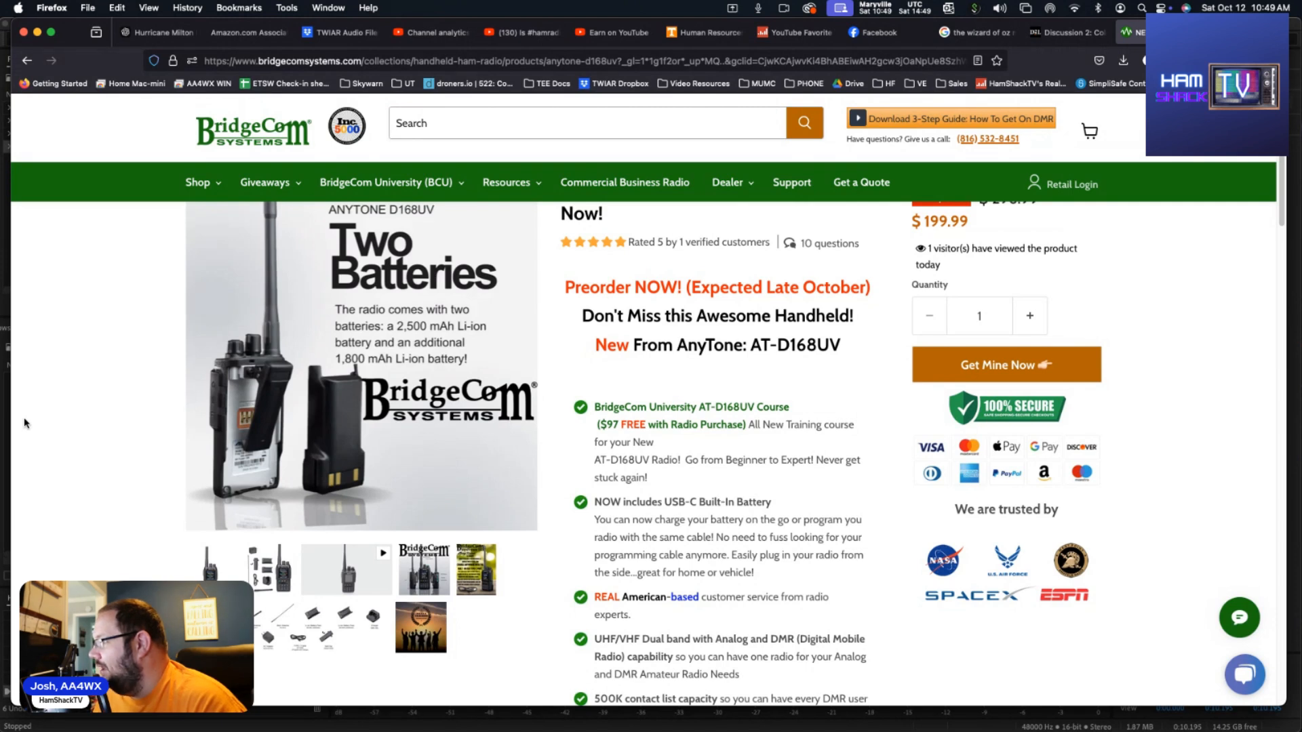
{"action": "scroll", "scroll_direction": "down", "scroll_amount": 3}
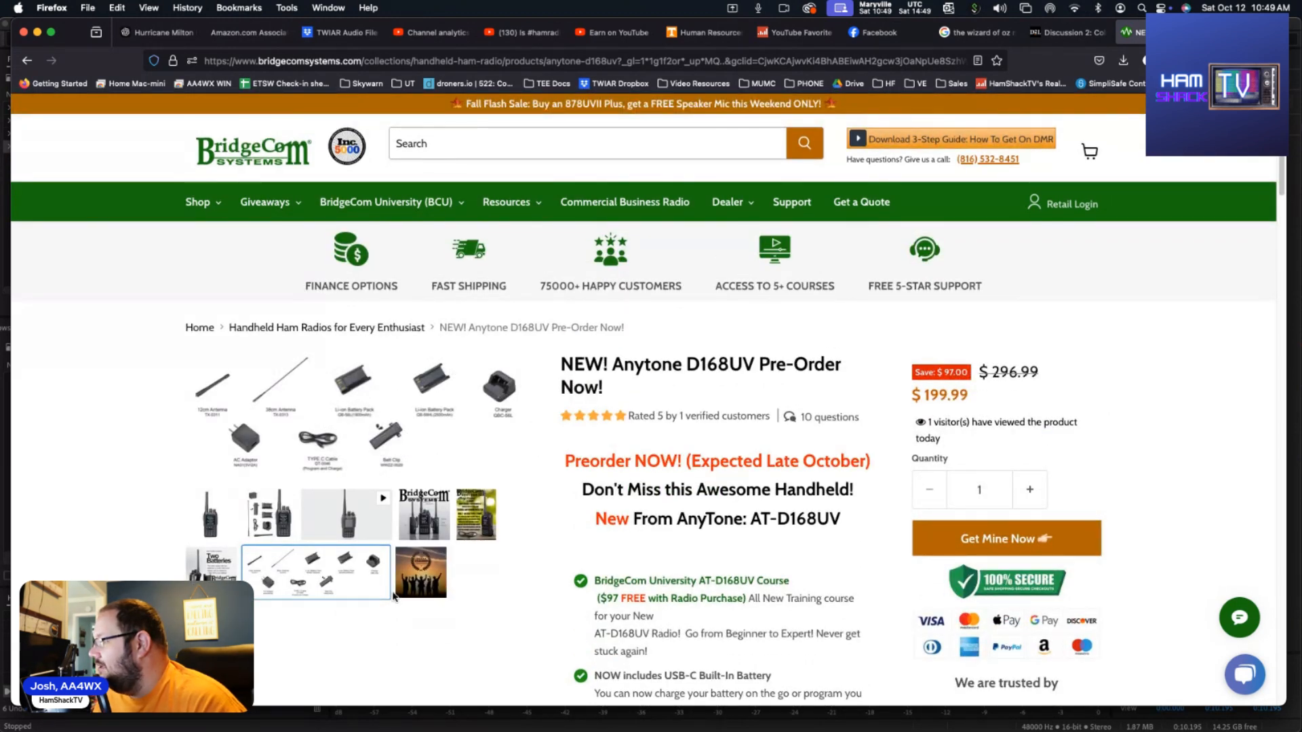
Show the US-based customer support gallery image and scroll back to the $199.99 price
{"action": "left_click", "coordinate": [420, 573]}
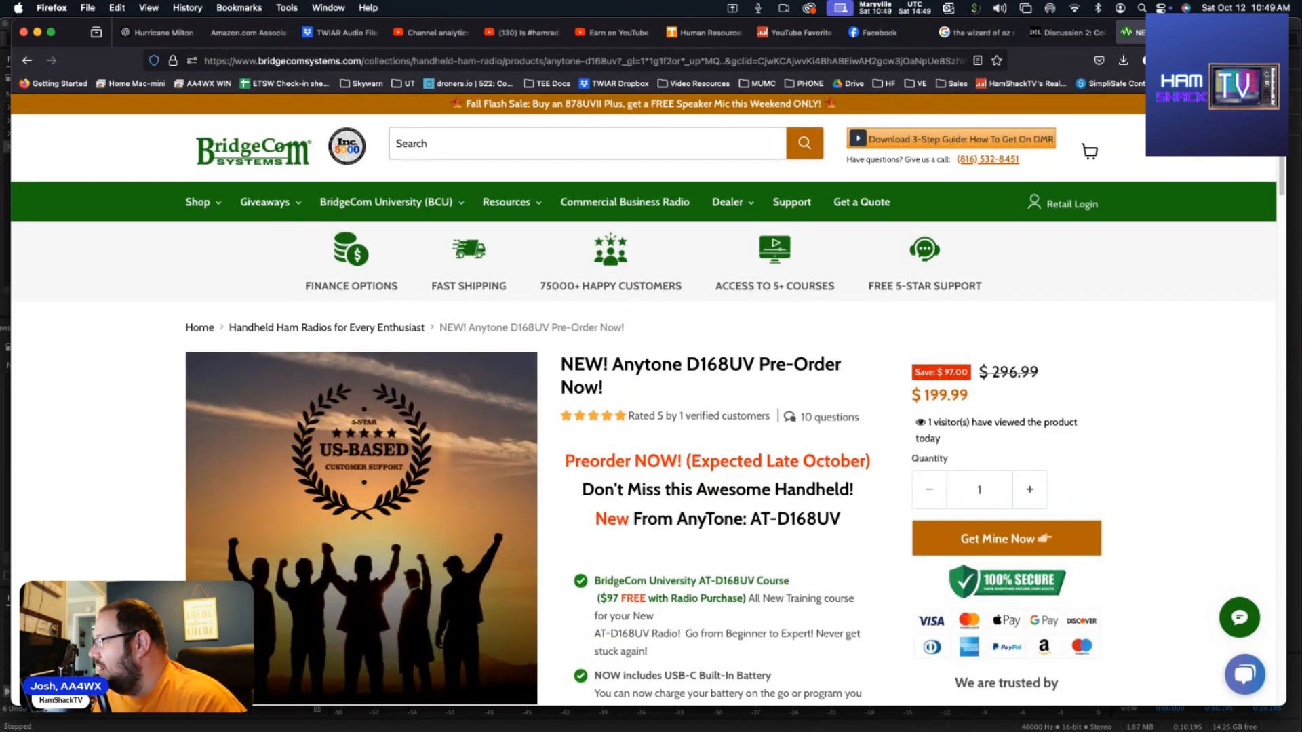
{"action": "scroll", "scroll_direction": "down", "scroll_amount": 3}
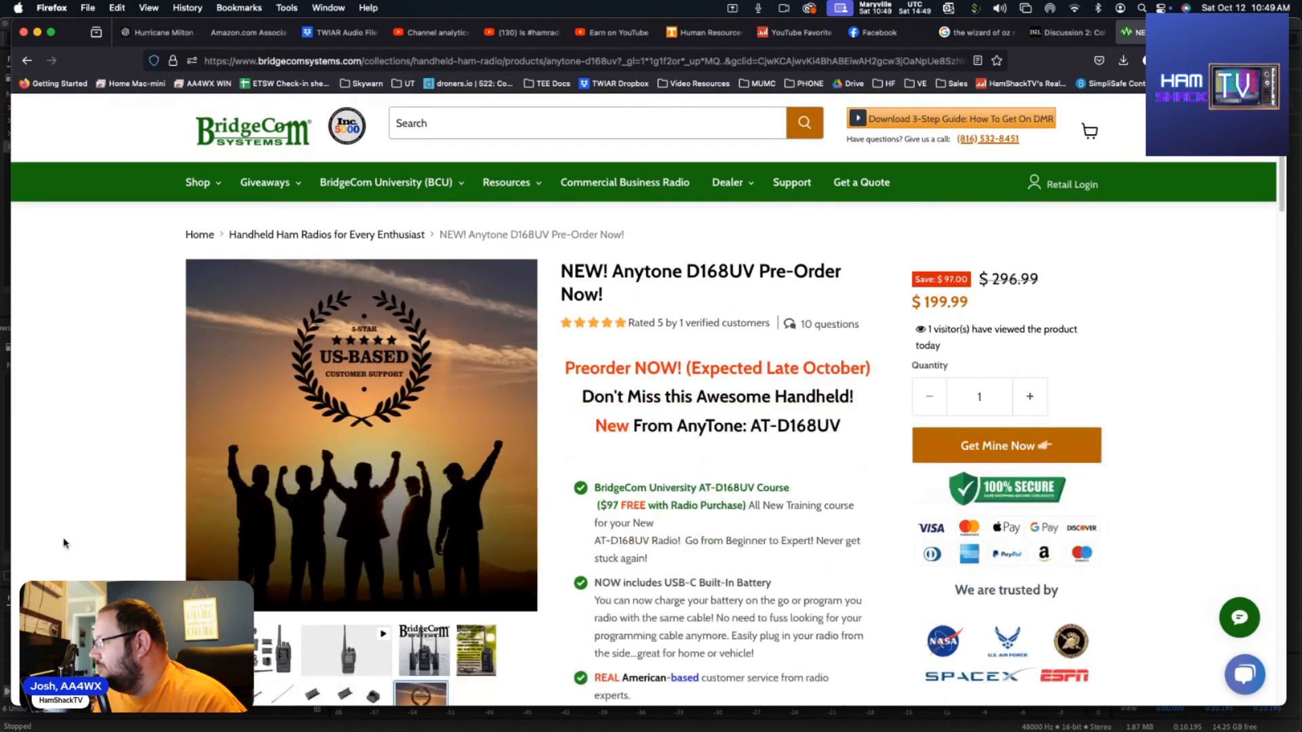
{"action": "scroll", "scroll_direction": "down", "scroll_amount": 3}
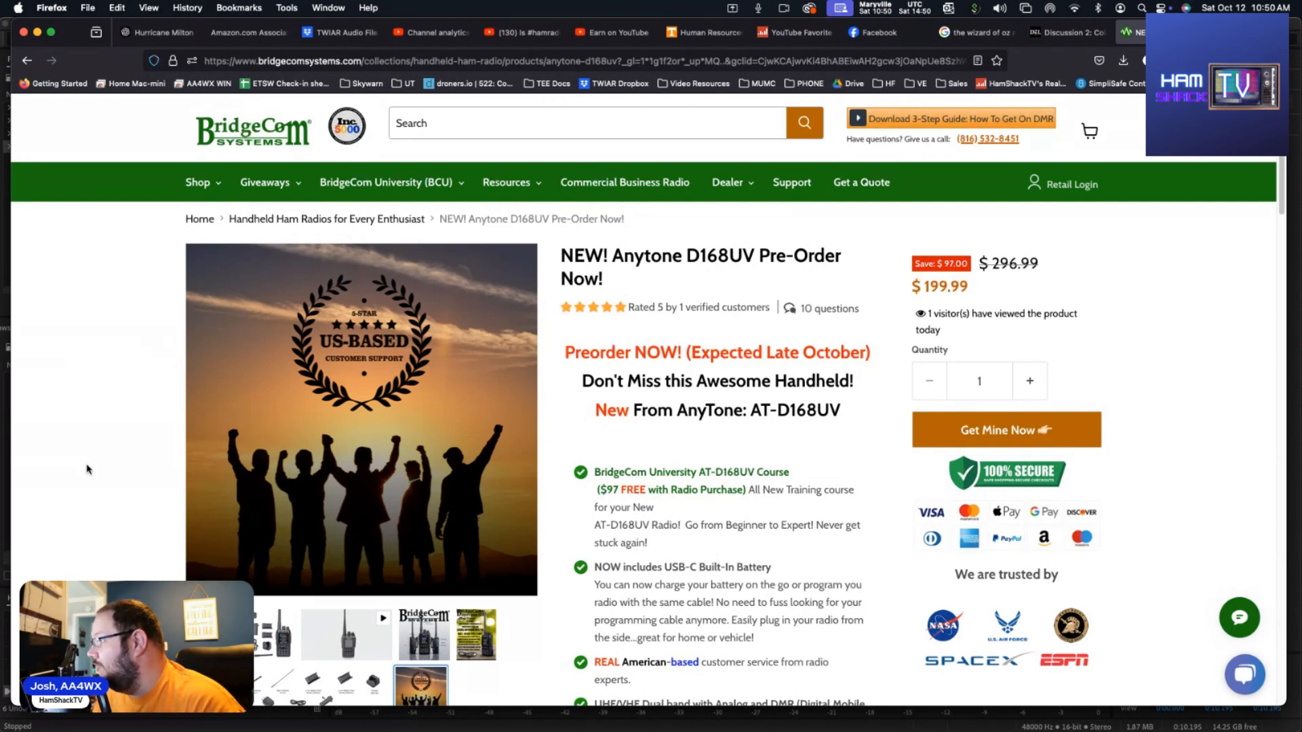
{"action": "scroll", "scroll_direction": "down", "scroll_amount": 3}
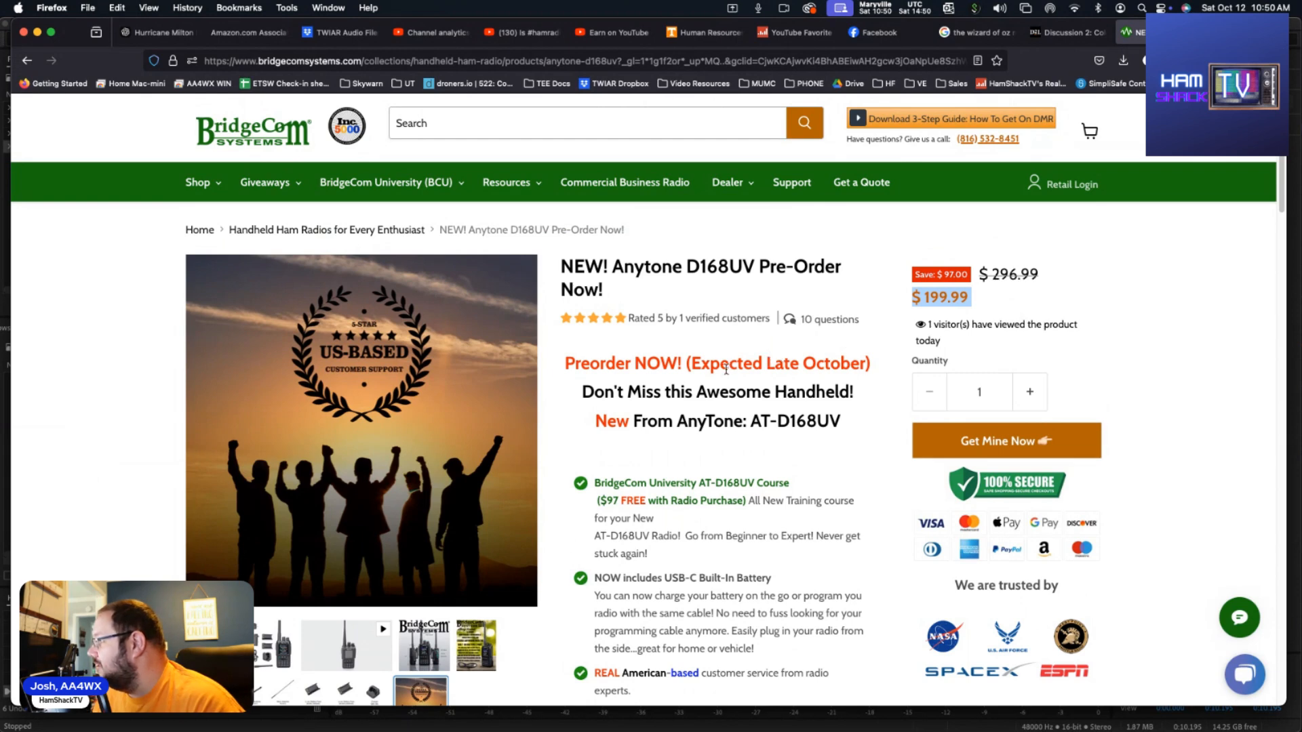
{"action": "scroll", "scroll_direction": "down", "scroll_amount": 3}
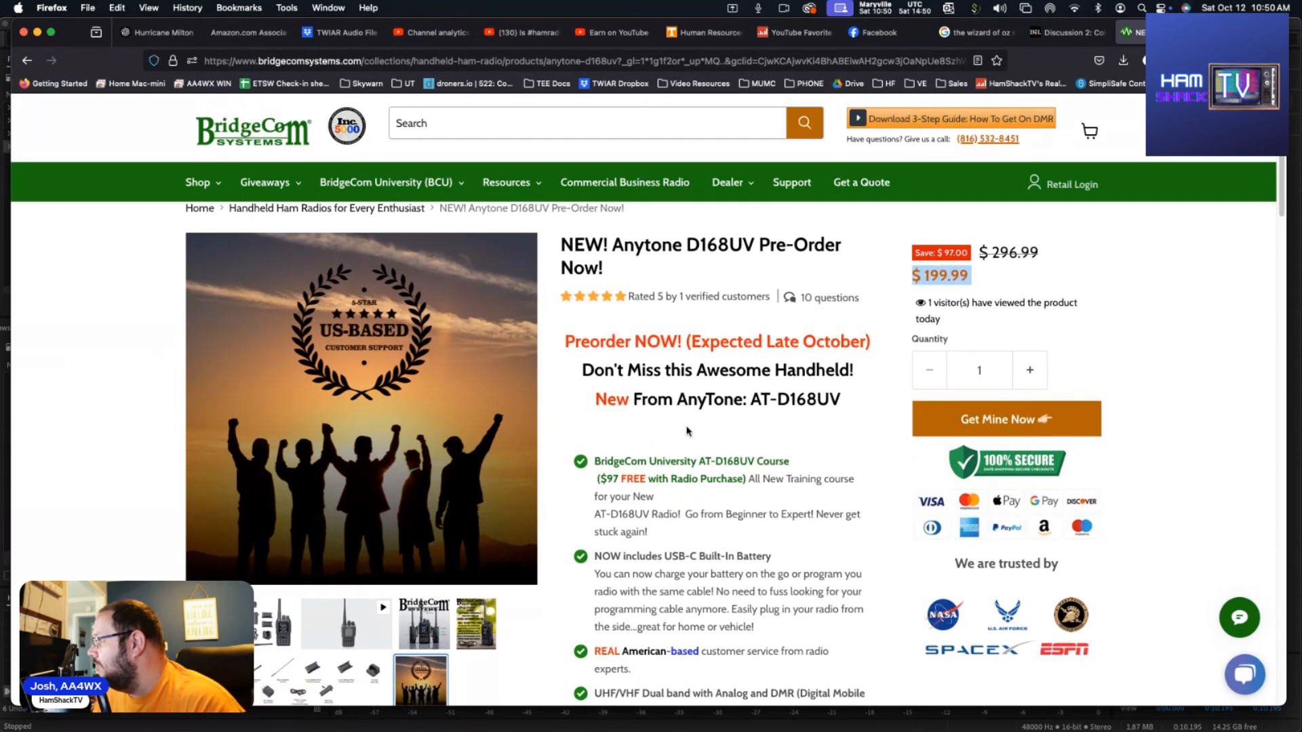
{"action": "scroll", "scroll_direction": "down", "scroll_amount": 3}
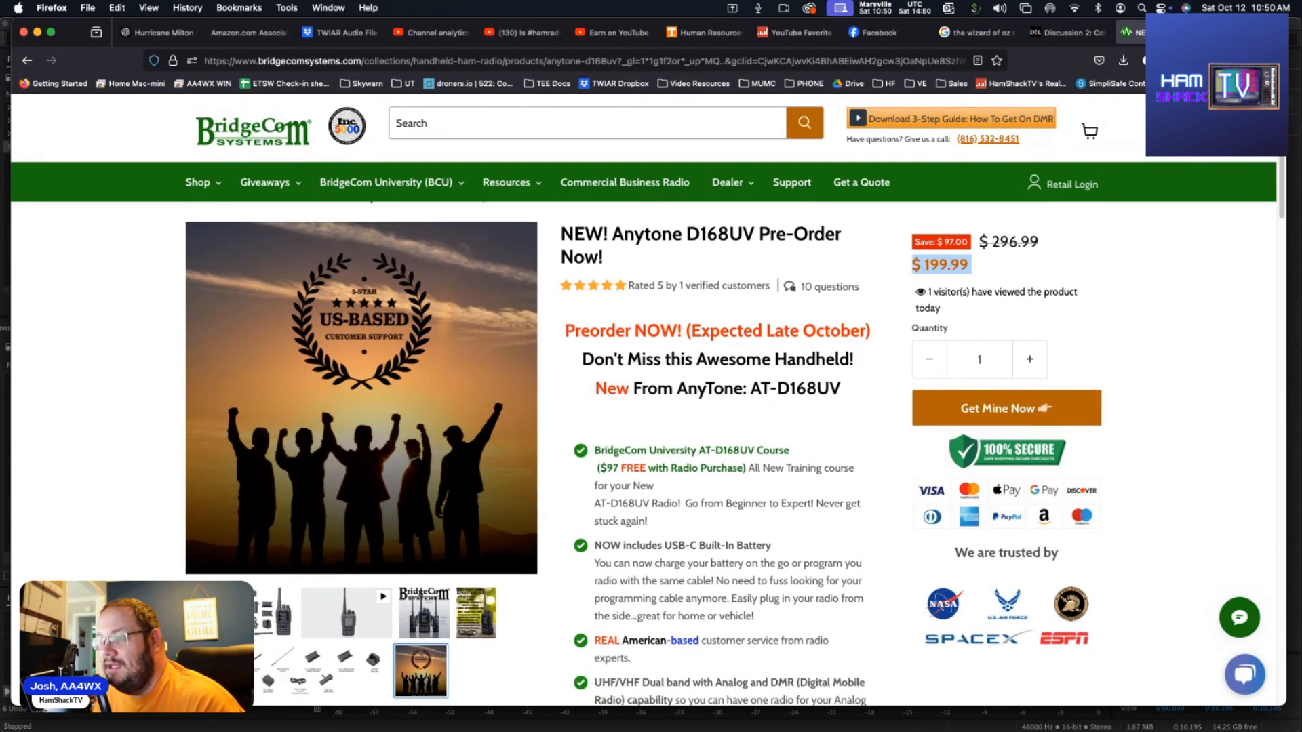